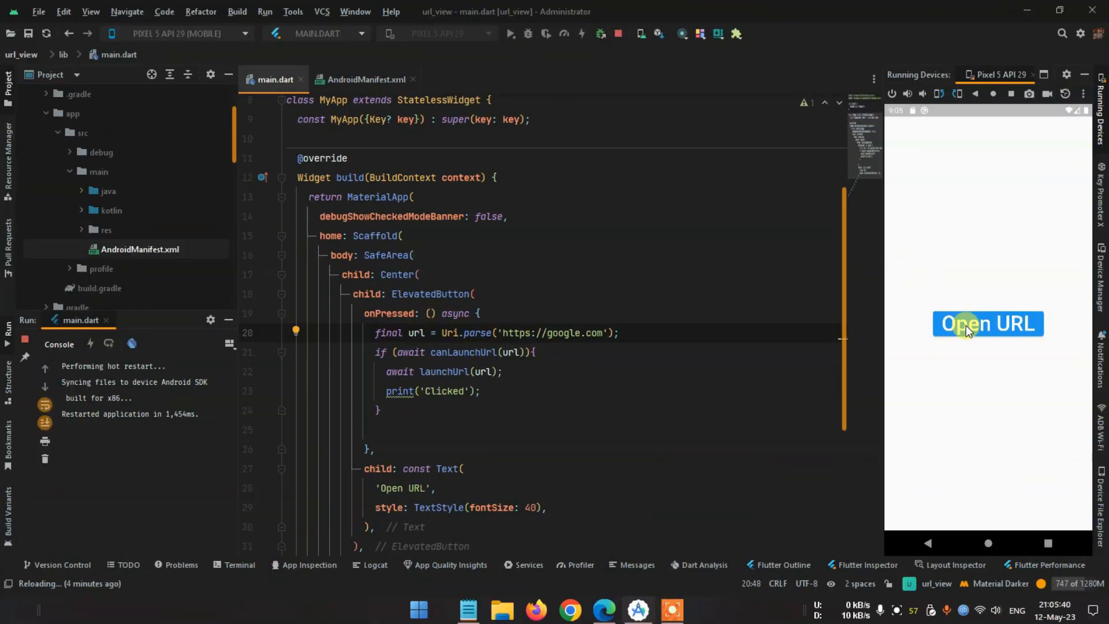
Tap the app's Open URL button in the Pixel 5 emulator to open the Google homepage
left_click(988, 324)
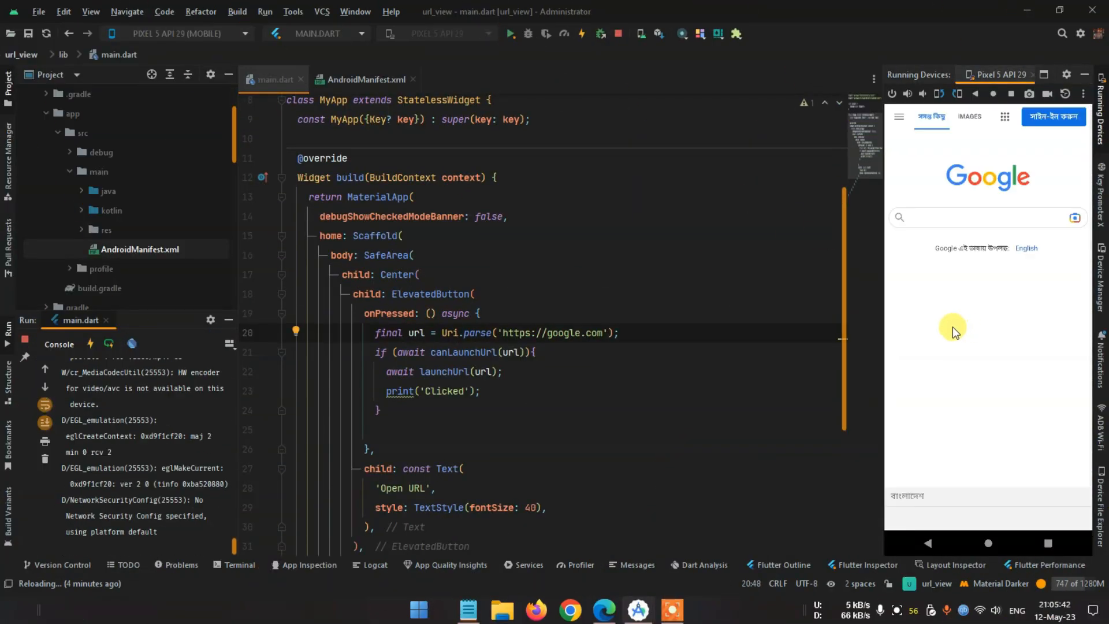
mouse_move(555, 295)
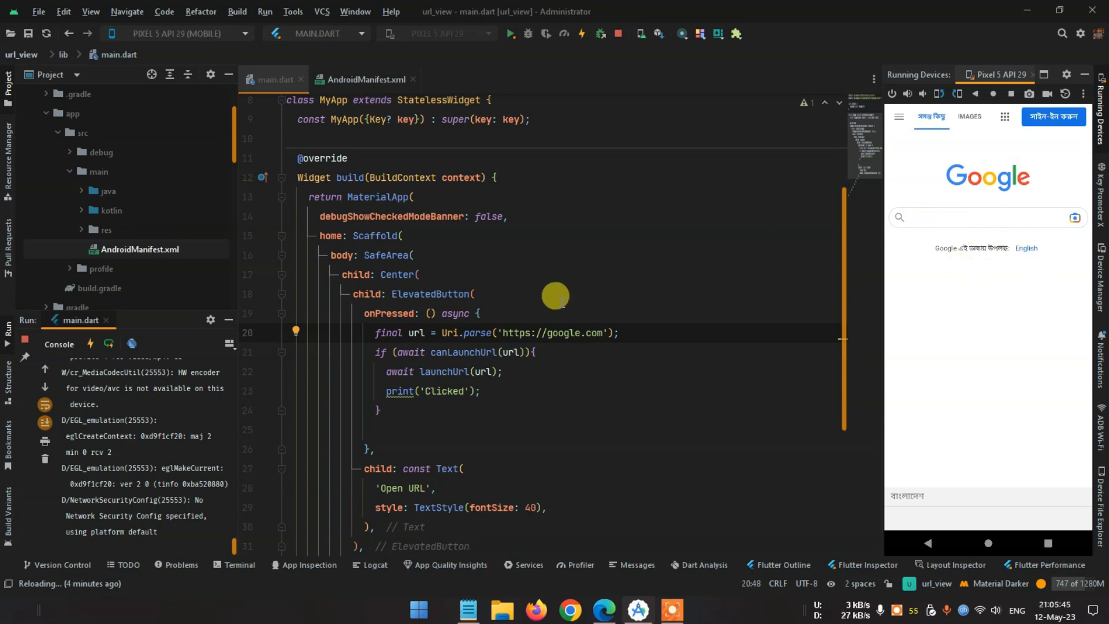
mouse_move(217, 283)
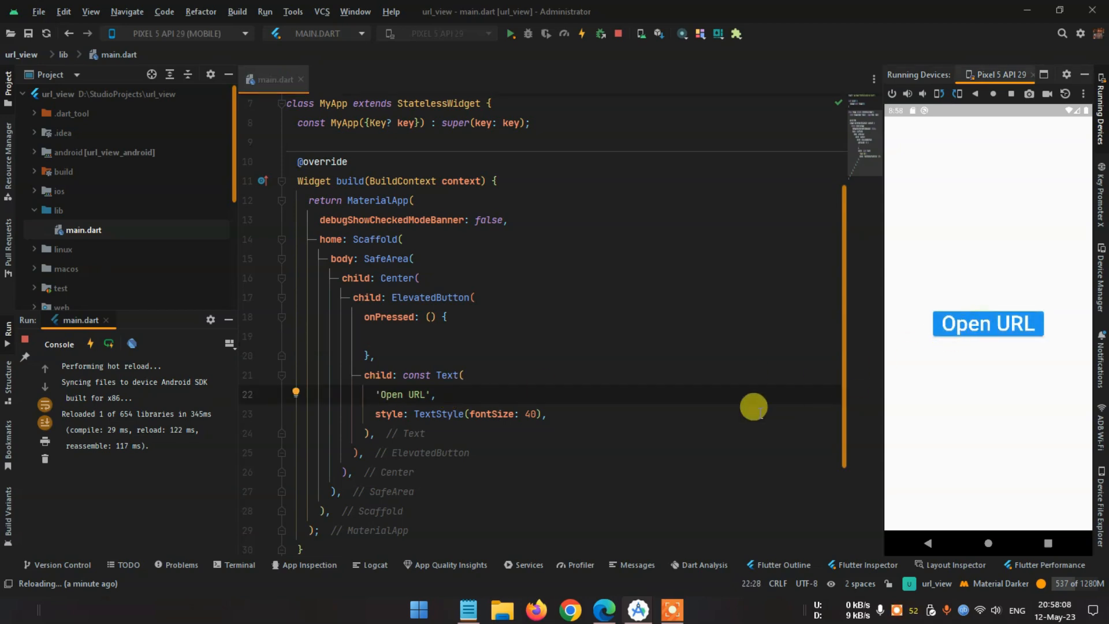
mouse_move(658, 442)
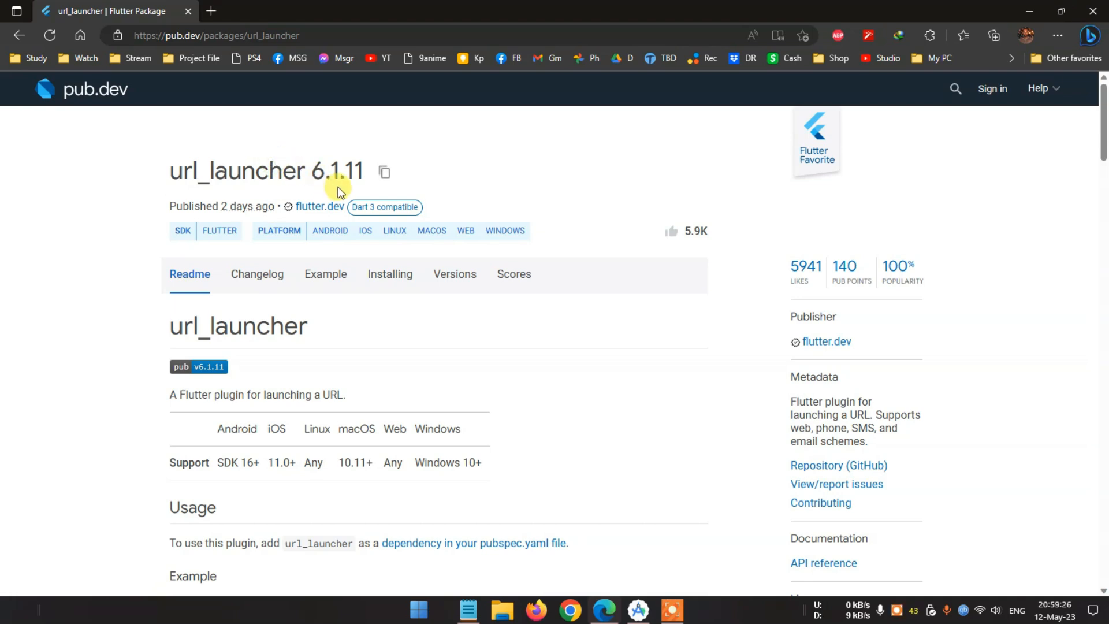
mouse_move(253, 390)
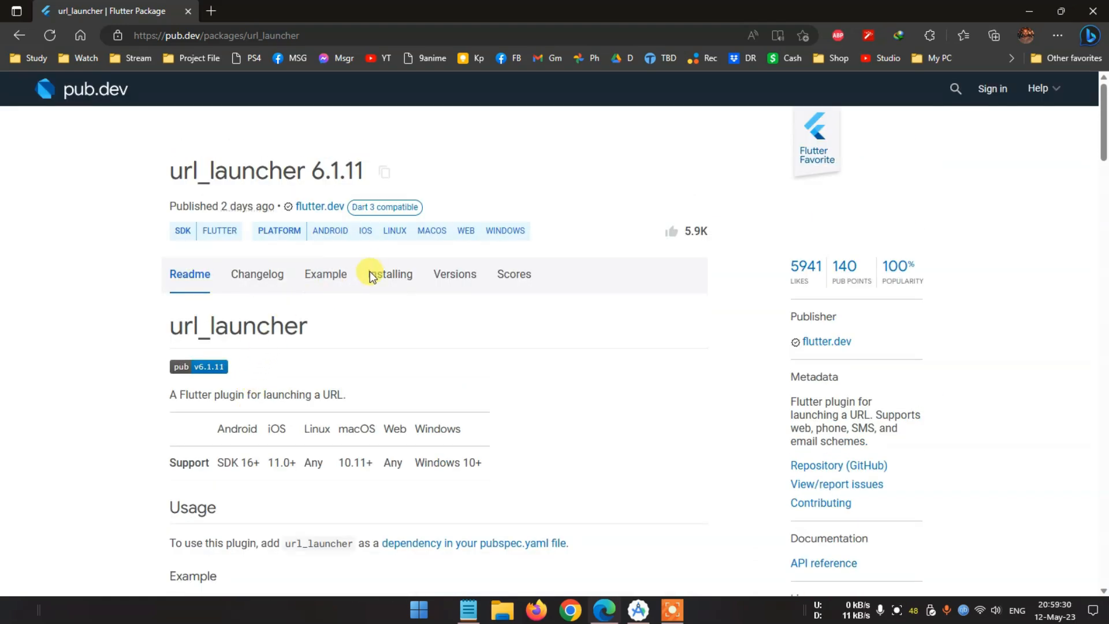
Leave the url_launcher 6.1.11 pub.dev page and bring up pubspec.yaml at its dependencies section
left_click(387, 274)
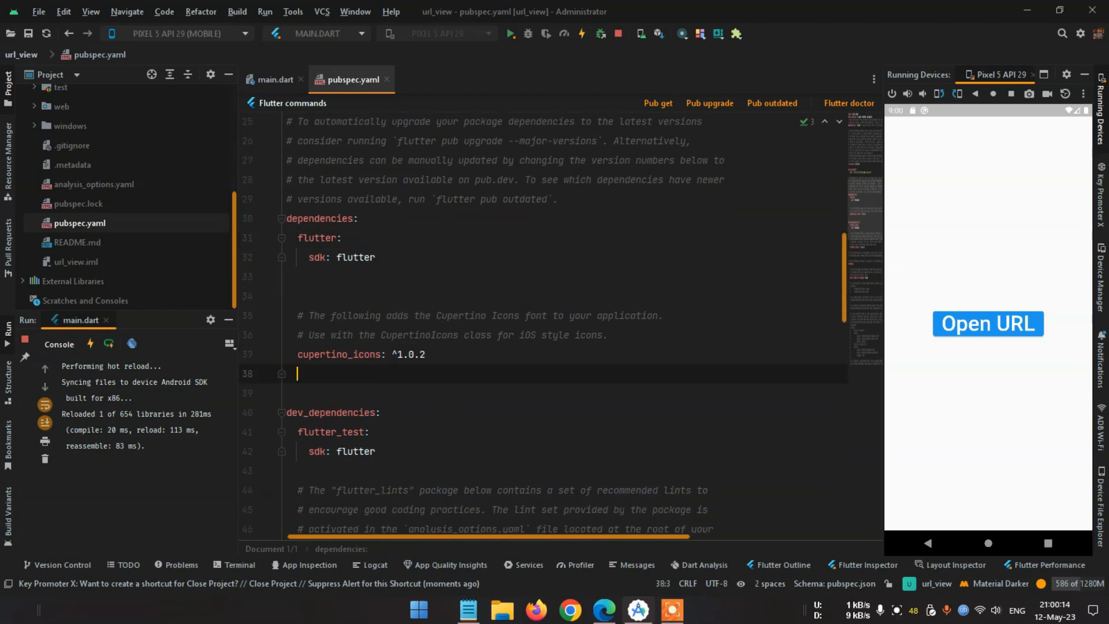
Add url_launcher: ^6.1.11 to pubspec.yaml, fetch packages, and return to main.dart
type("url_launcher: ^6.1.11")
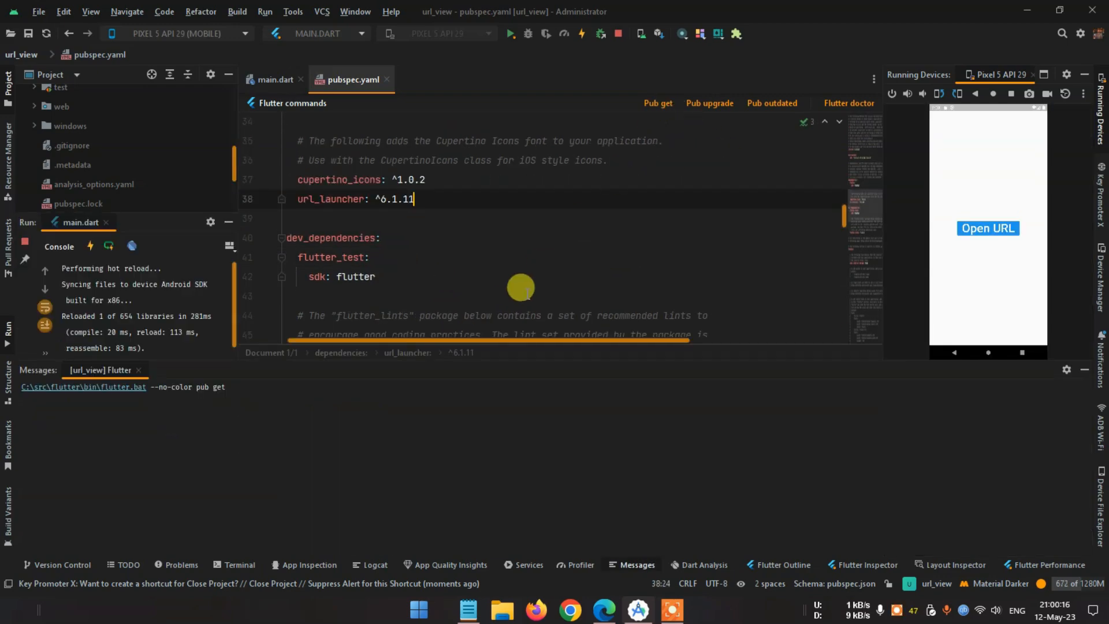
left_click(658, 103)
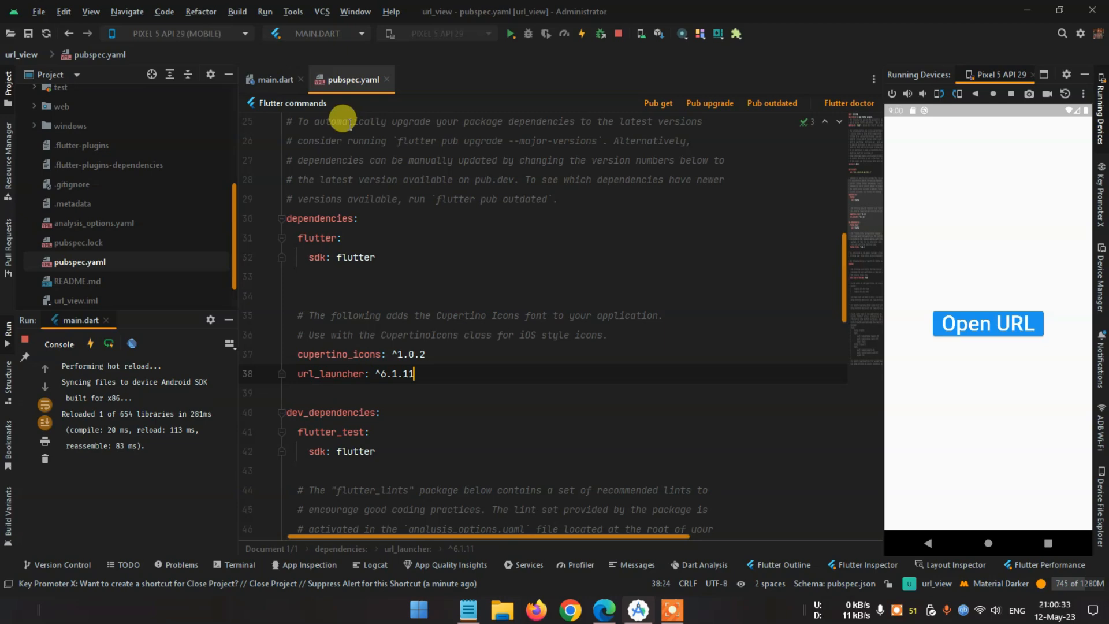
left_click(275, 79)
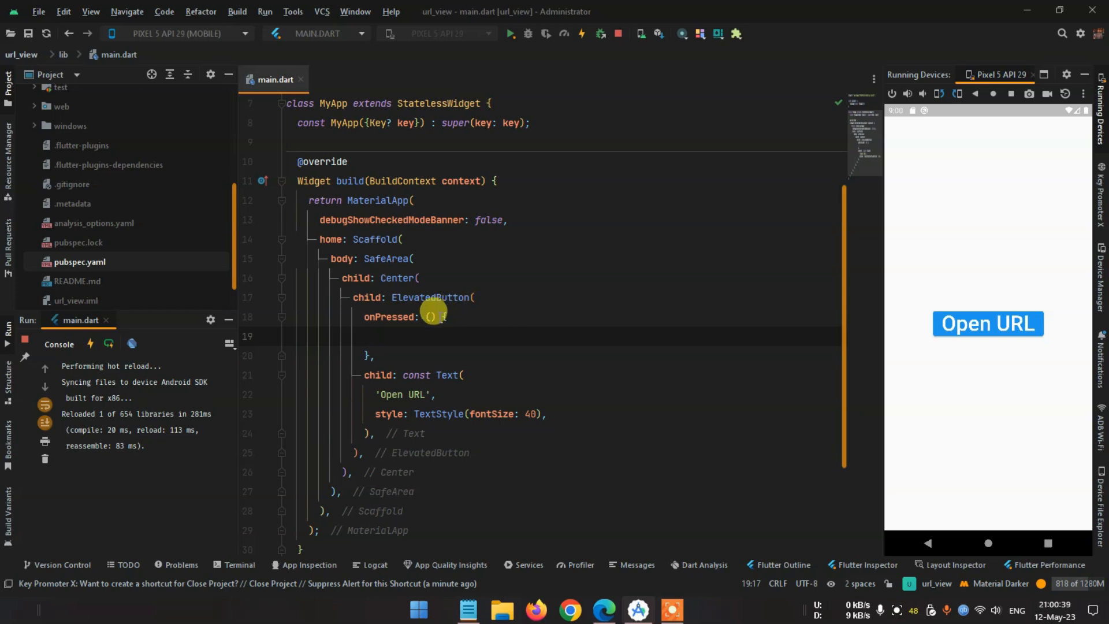
Make onPressed async and add final url = Uri.parse('google.com');
type("asy")
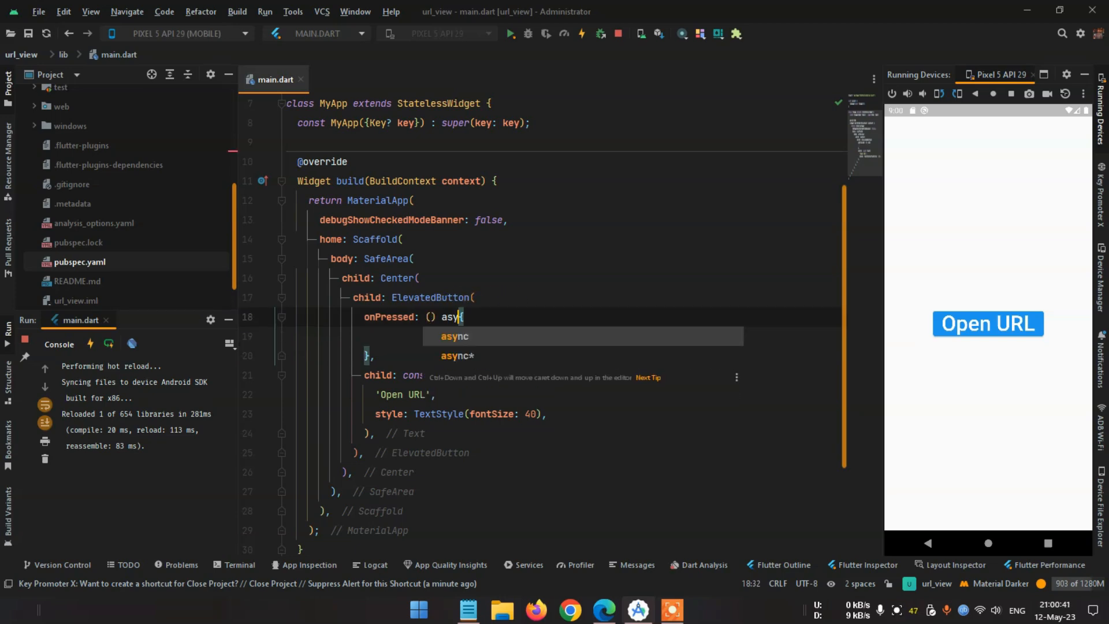
key("Enter")
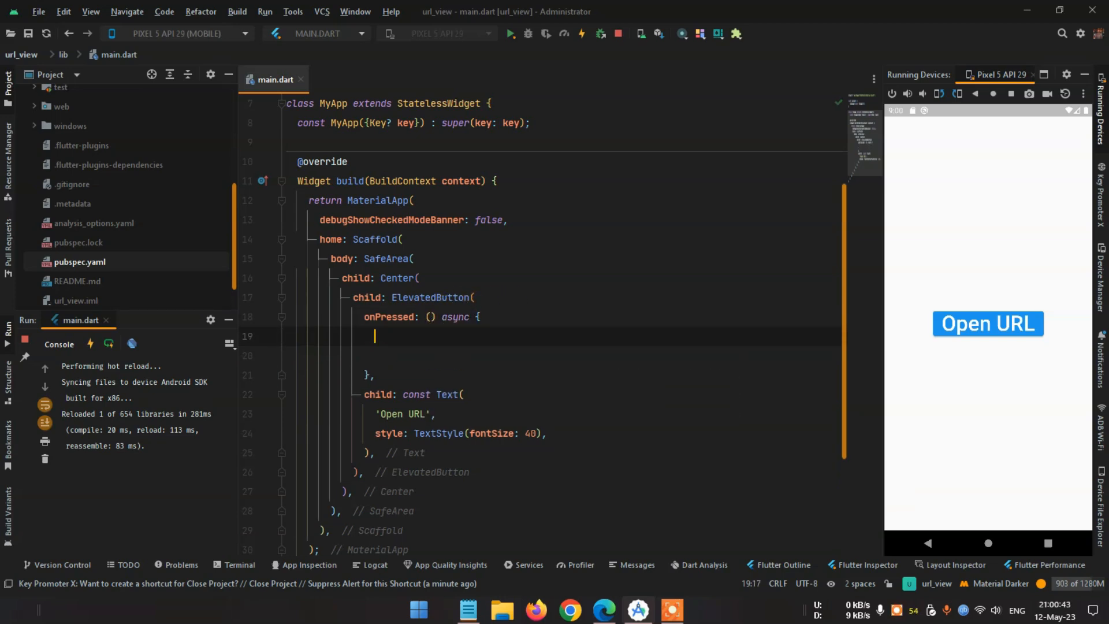
type("final url =")
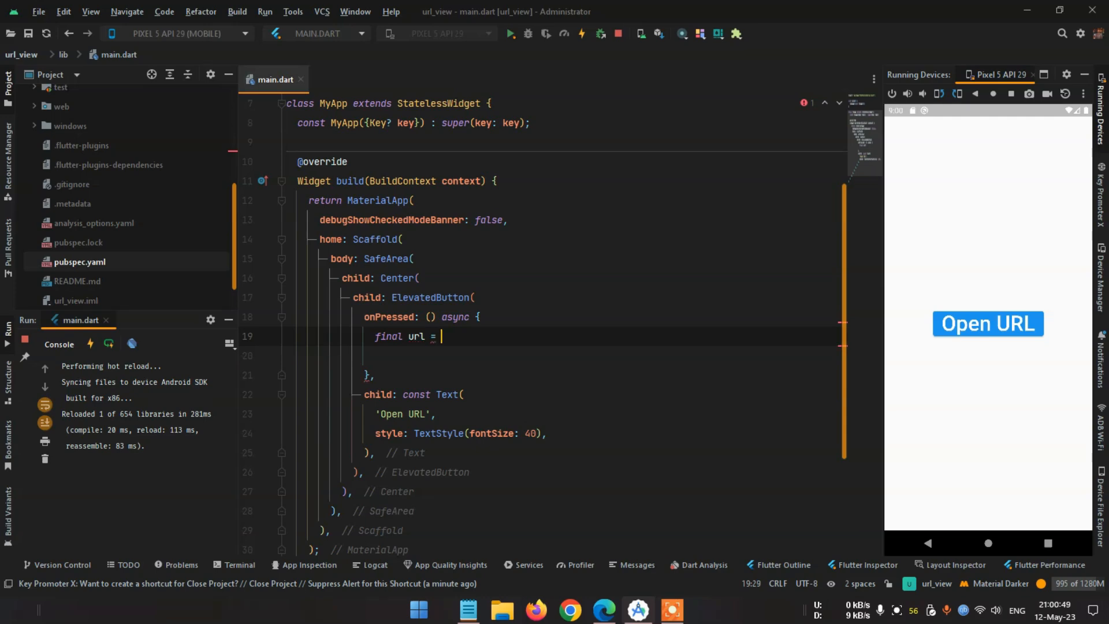
type("Uri")
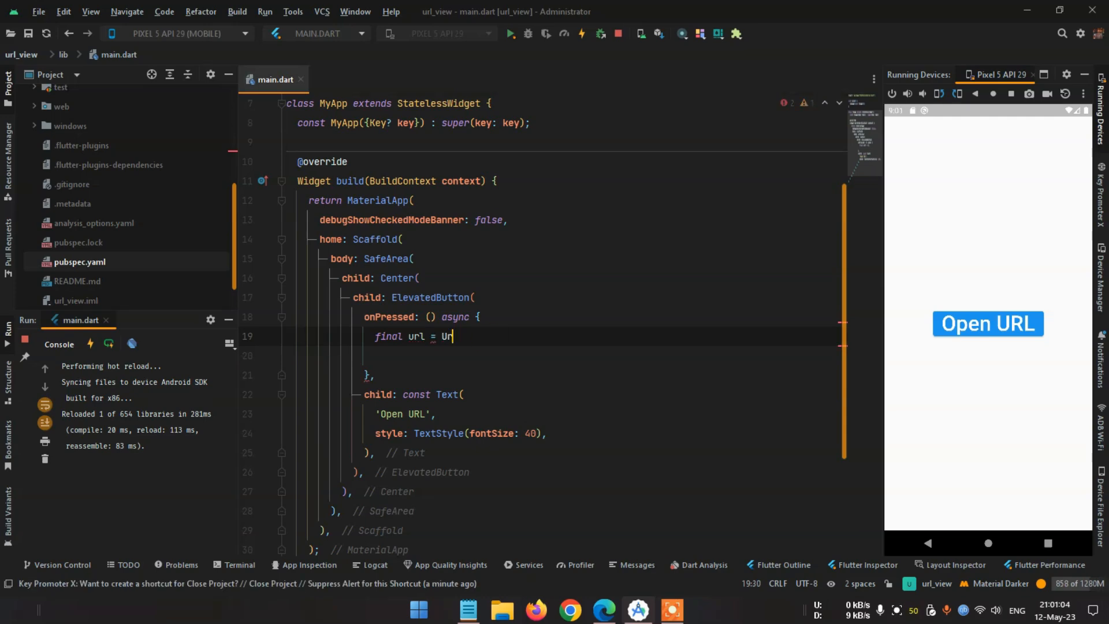
type("i.parse('uri")
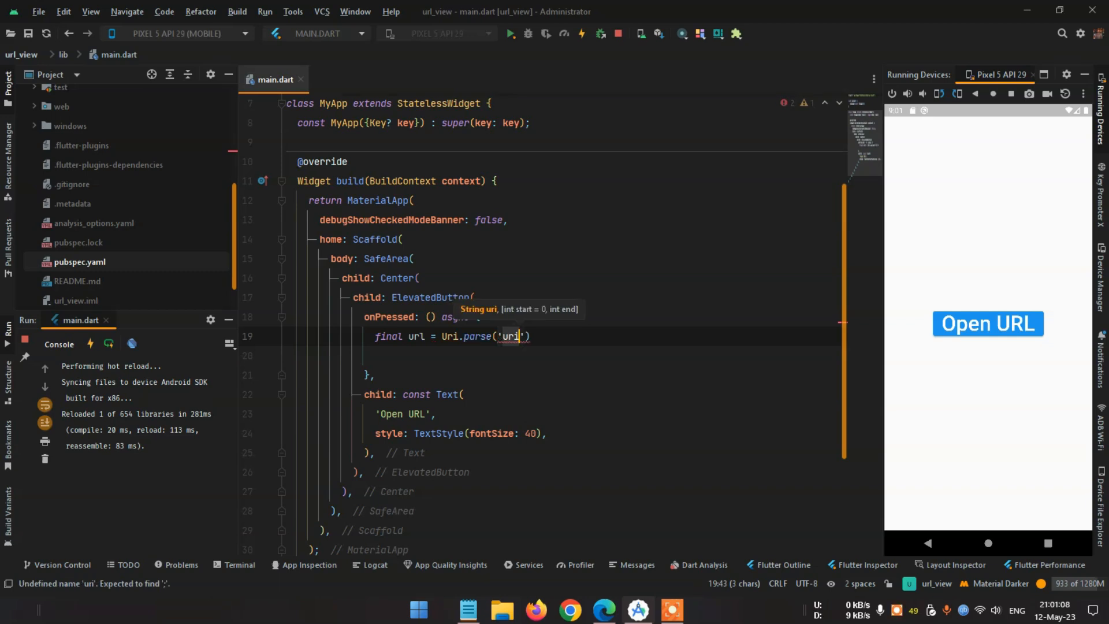
type("google.c")
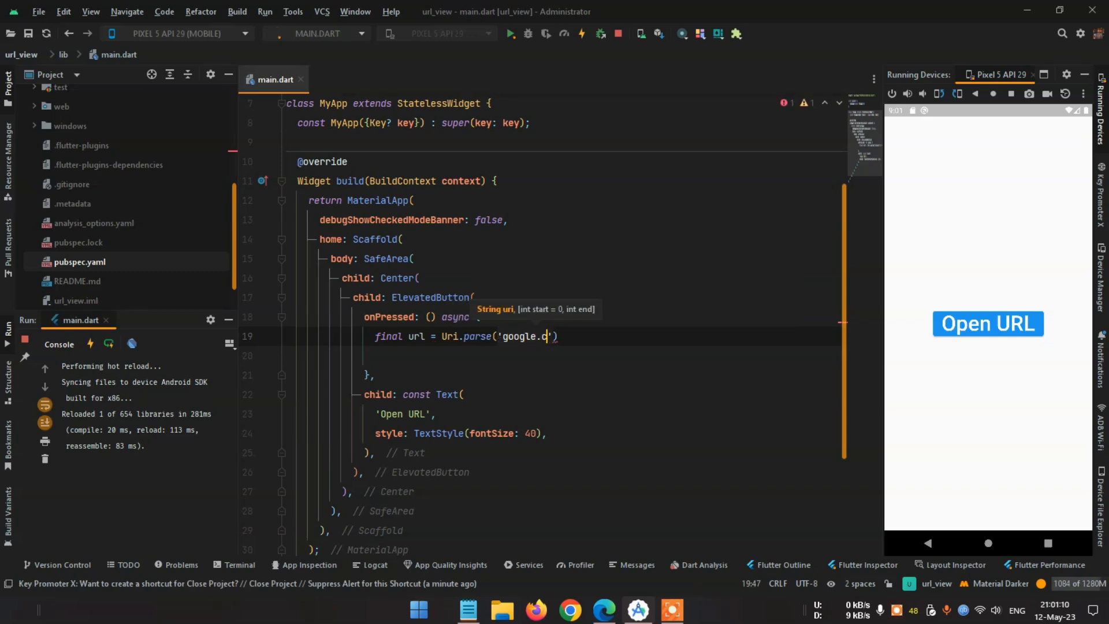
type("om');")
left_click(602, 356)
type("if (a")
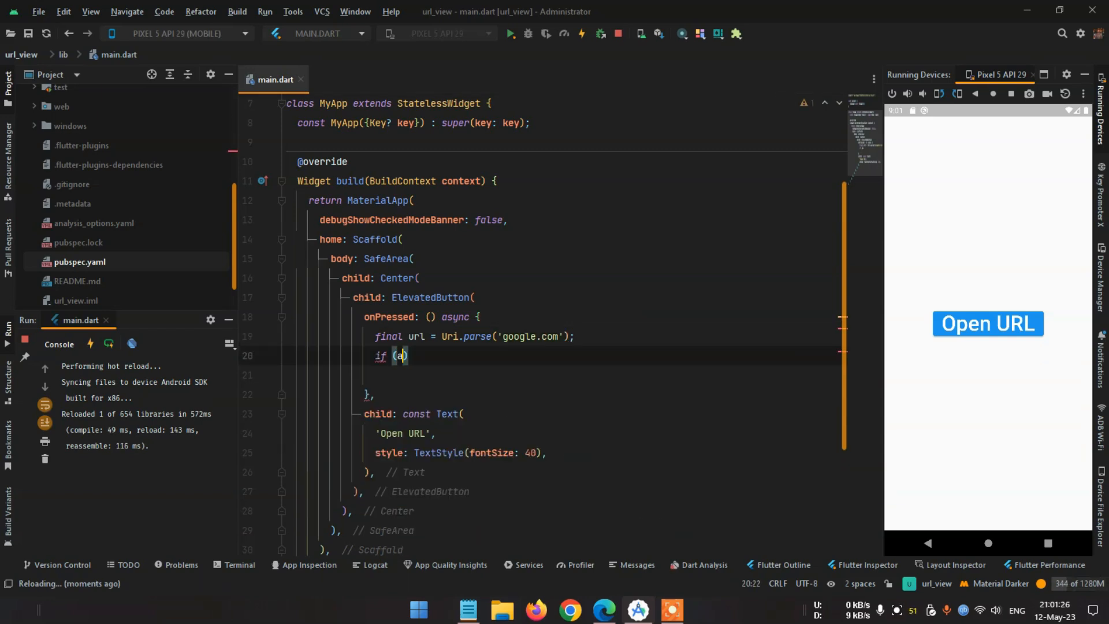
Add an if (await canLaunchUrl(url)) {} block and begin an await call inside it
type("wait ca")
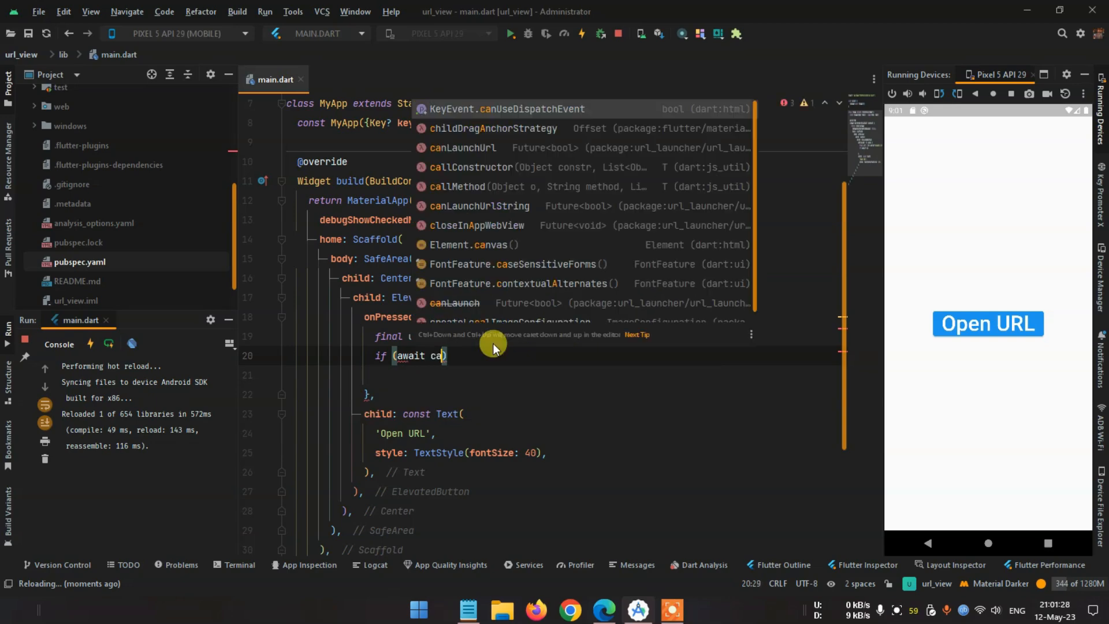
type("nk")
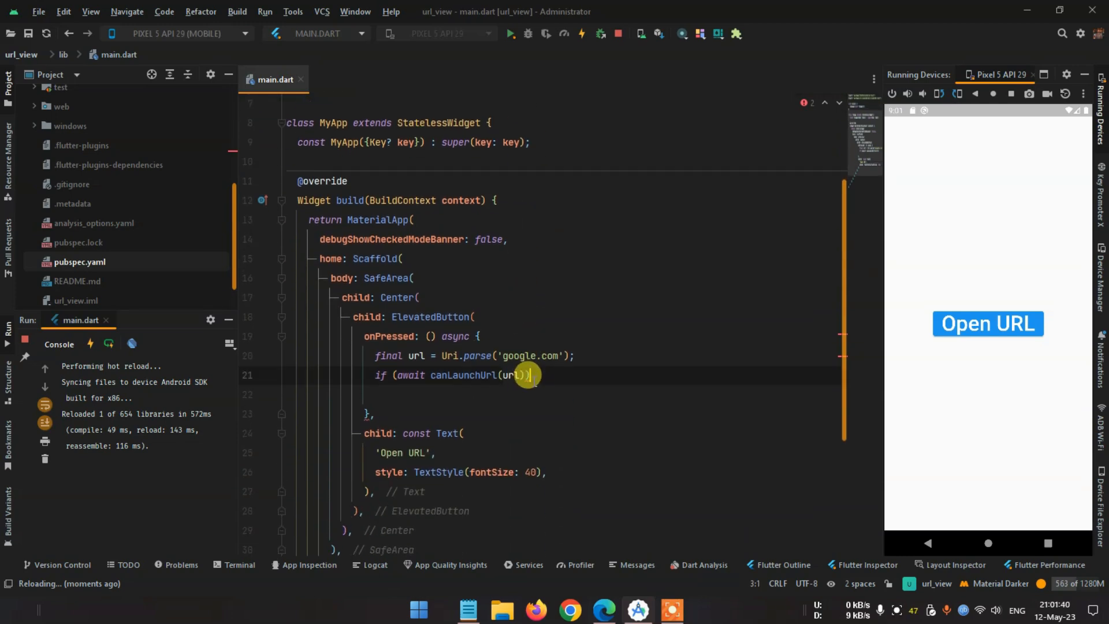
type("{}")
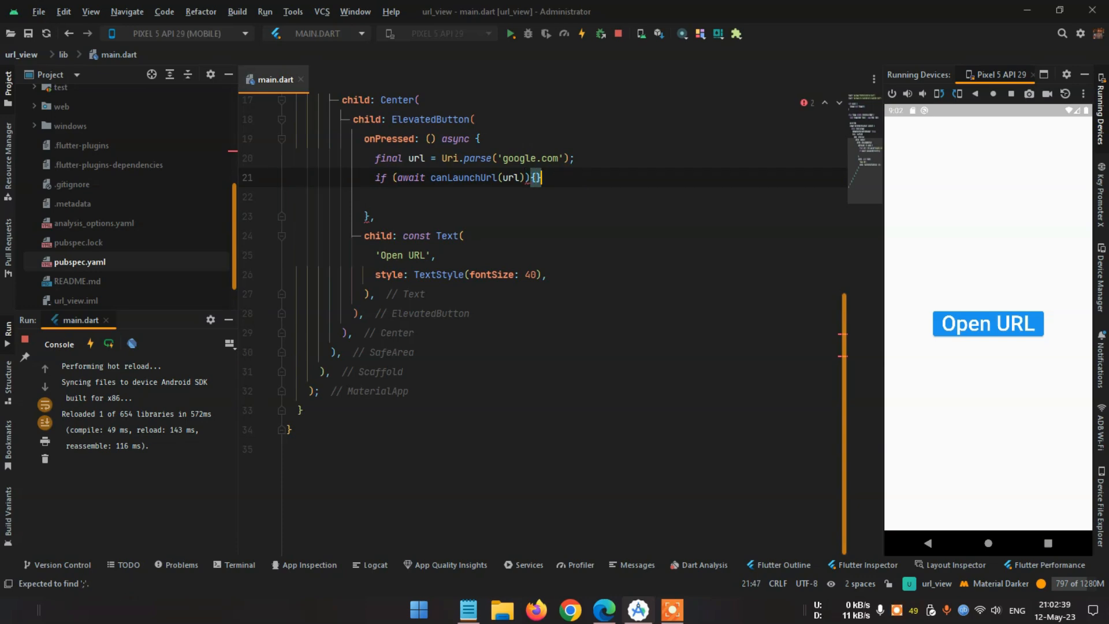
type("await lau")
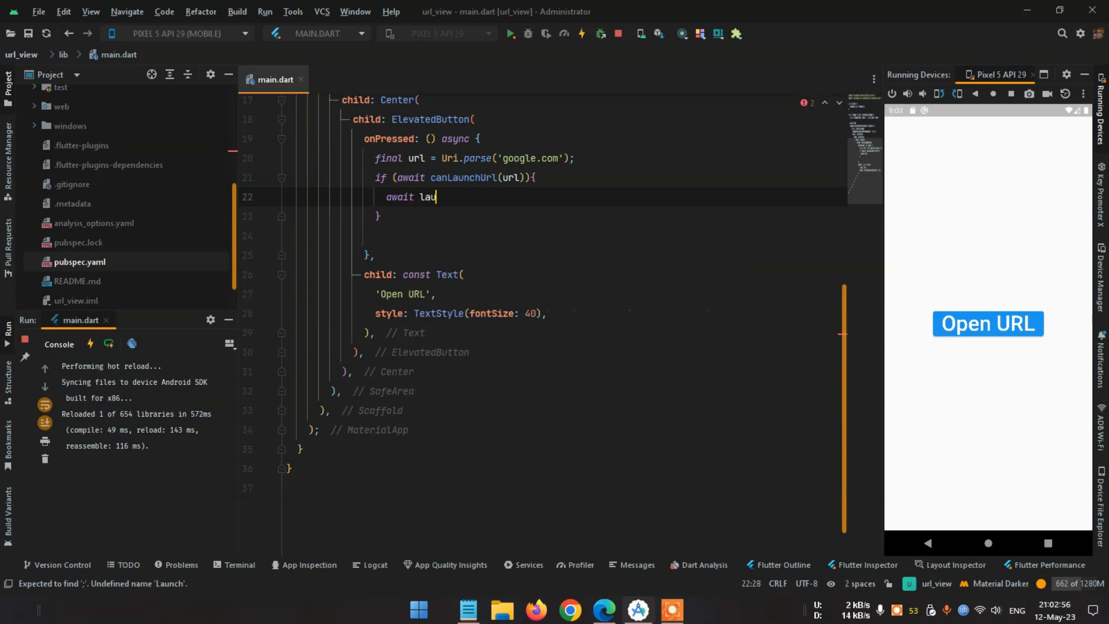
Complete await launchUrl(url); and add print('Clicked'); inside the canLaunchUrl block
type("nchUrl(url);")
type("print('object")
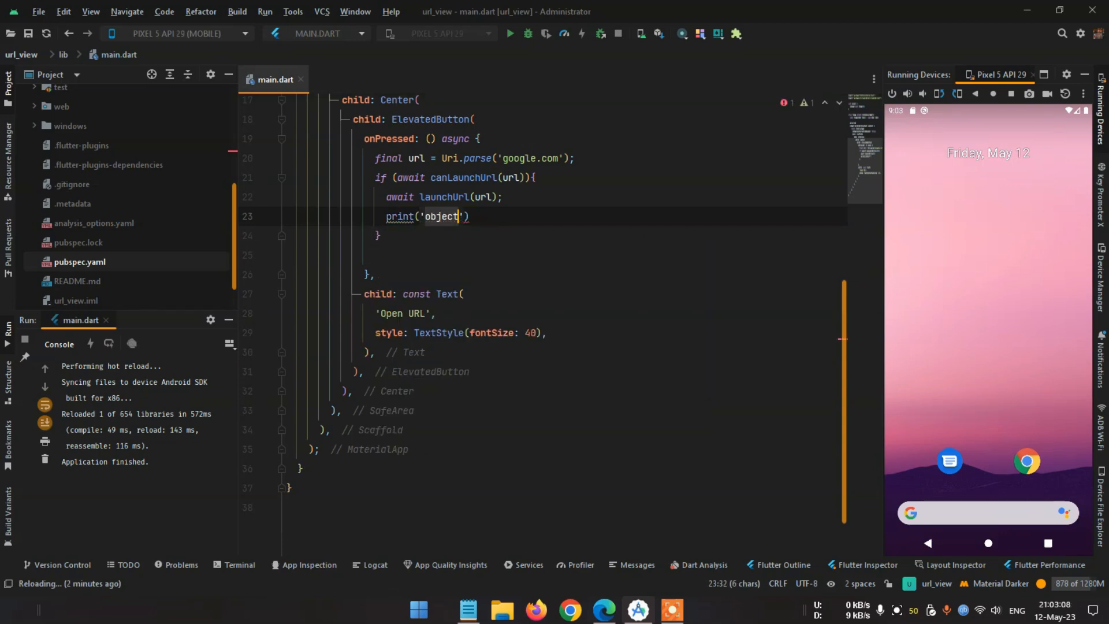
type("Clicked")
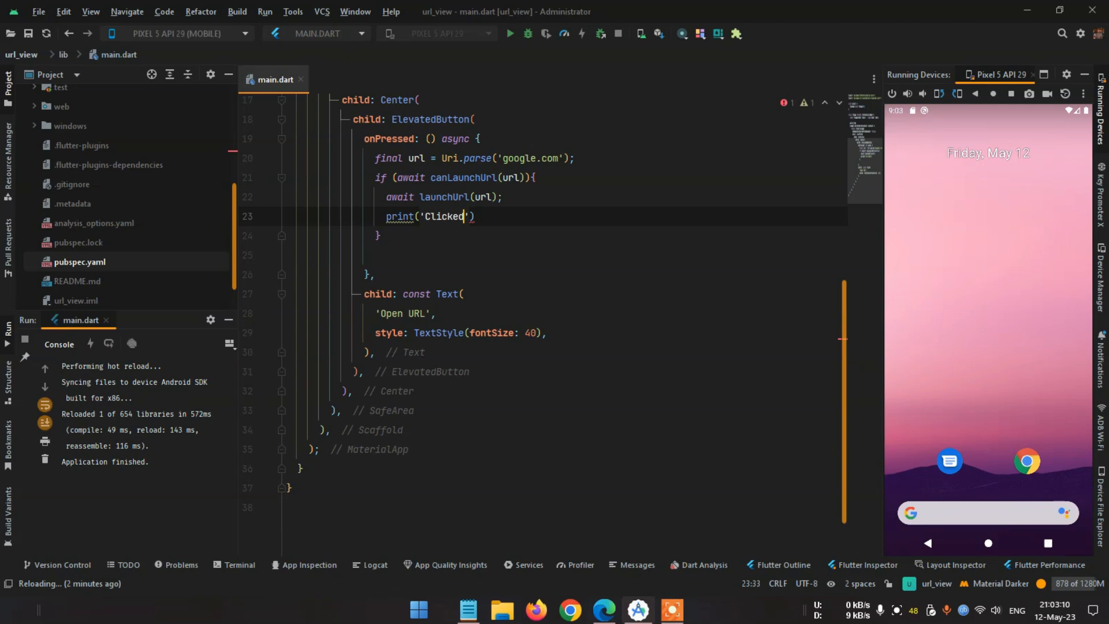
type(";")
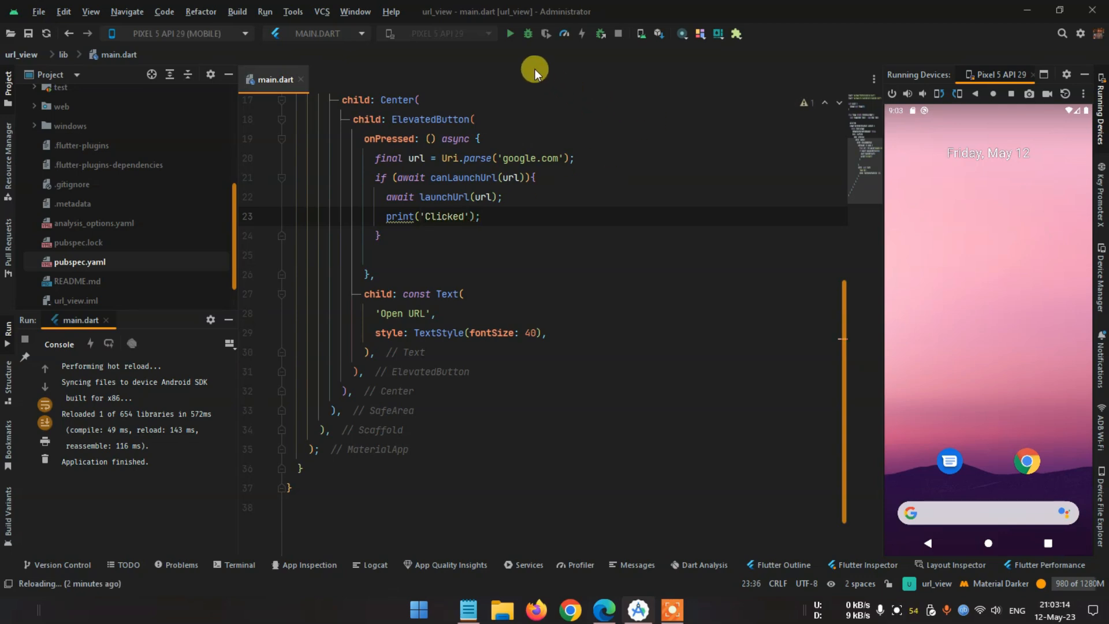
Rebuild the app and tap Open URL twice, getting 'component name for google.com is null'
left_click(508, 34)
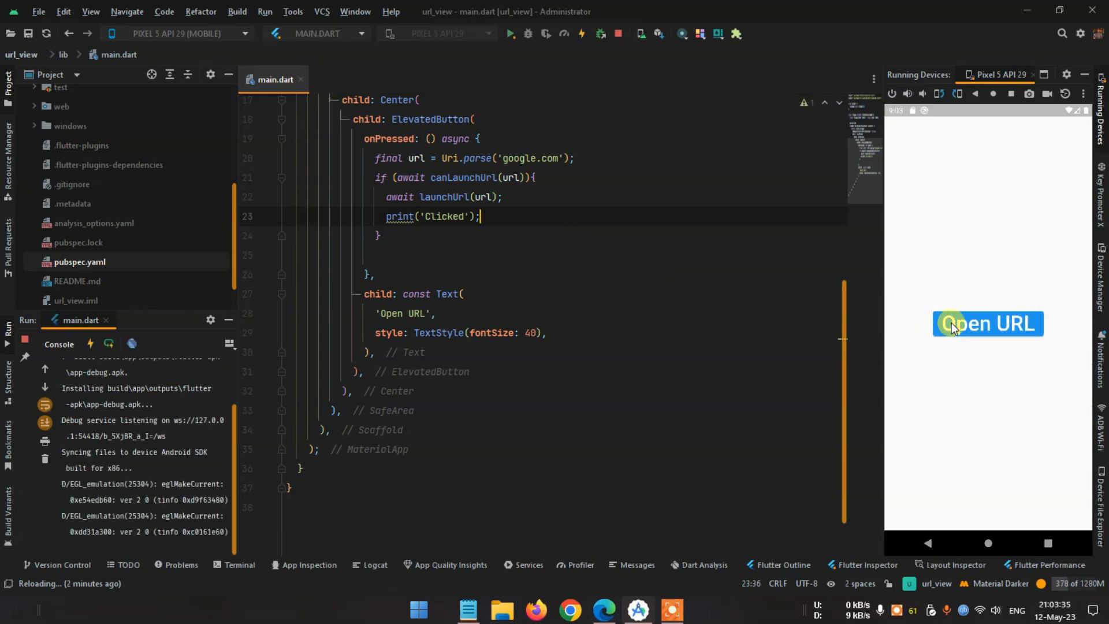
left_click(987, 323)
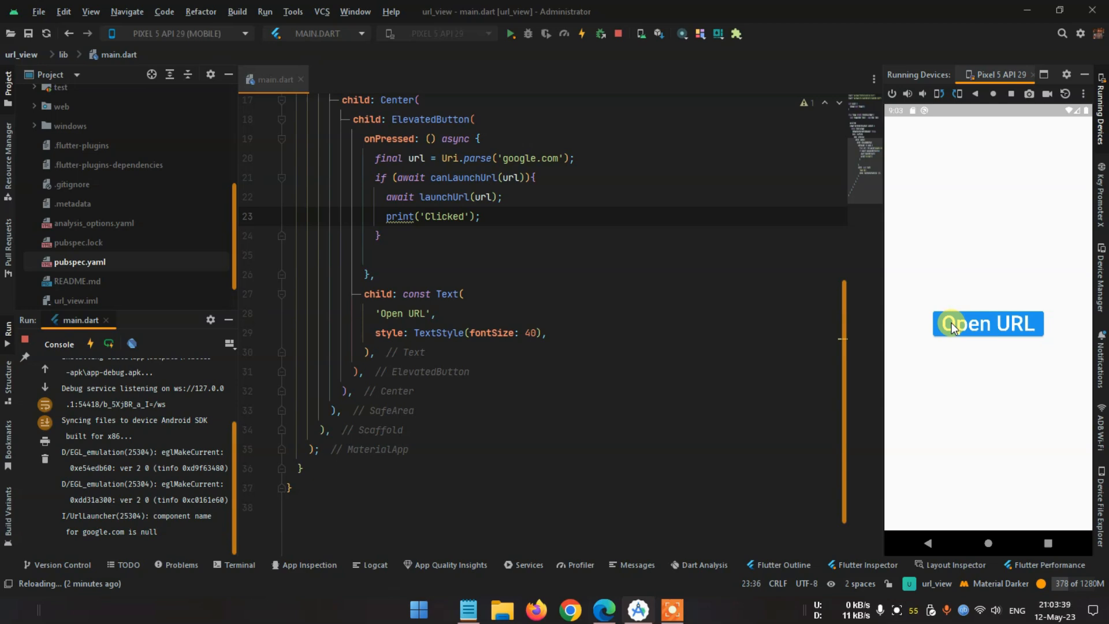
left_click(986, 324)
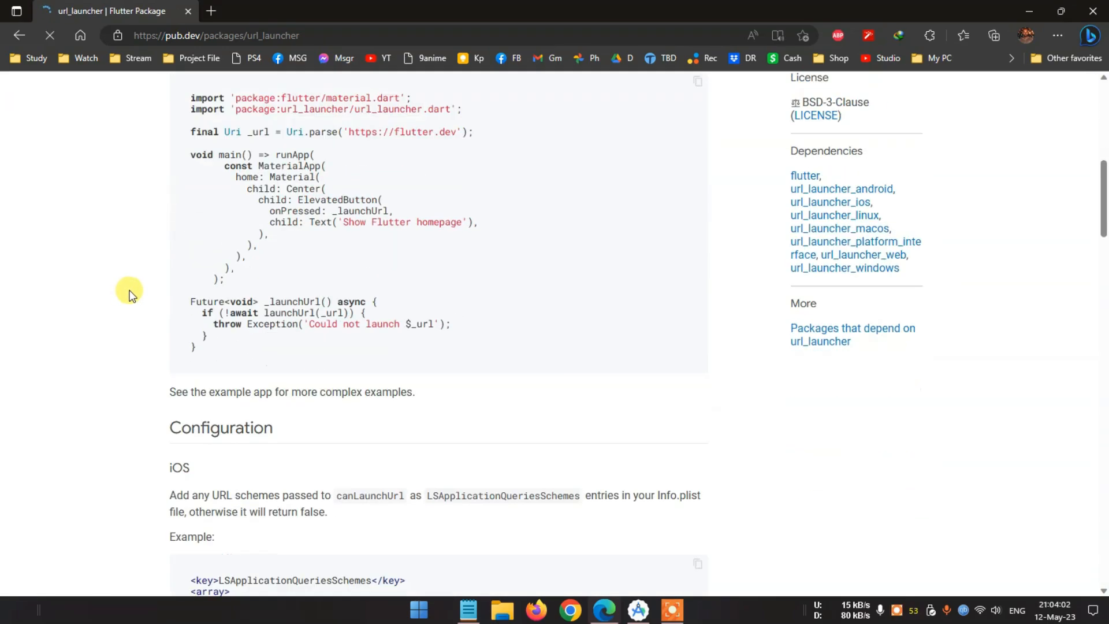
Scroll to the readme's Android section and highlight the queries example's sms and tel schemes
scroll("down", 3)
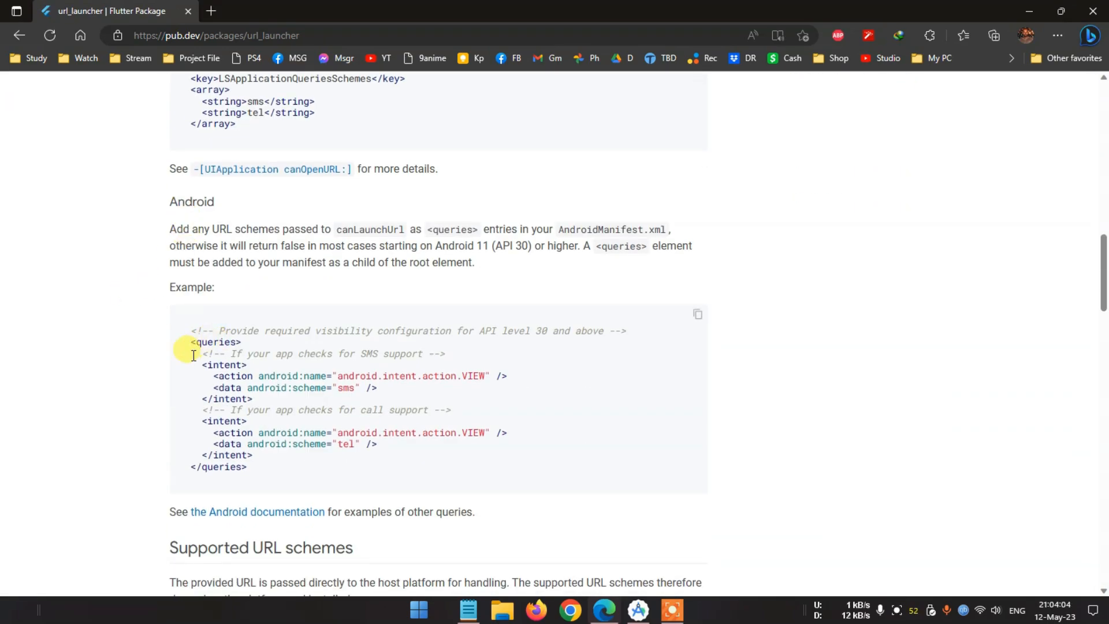
scroll("down", 3)
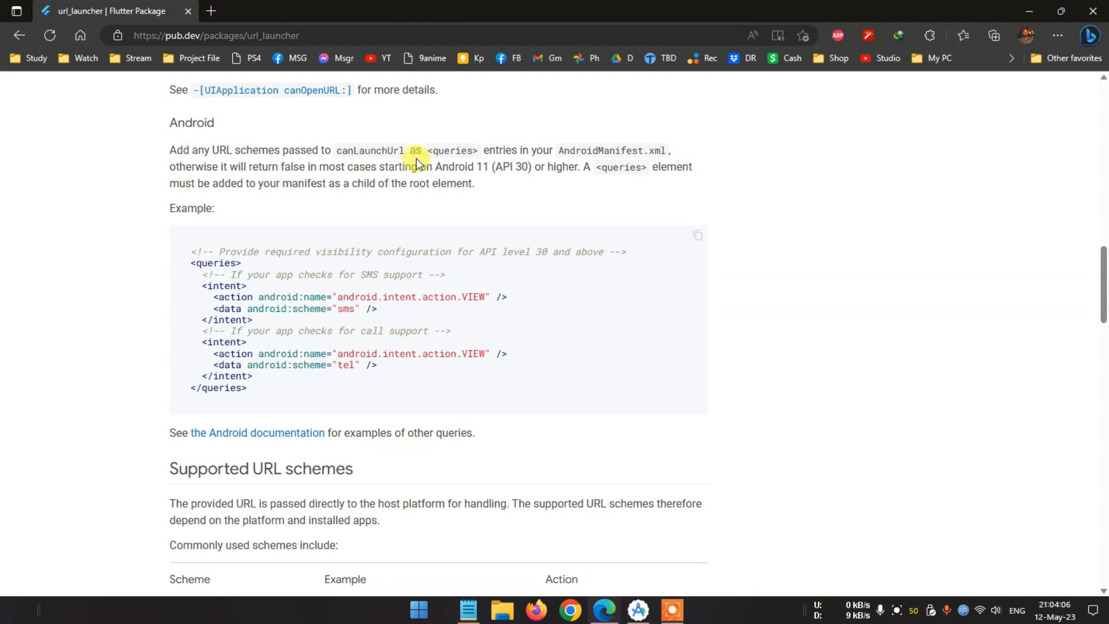
mouse_move(460, 183)
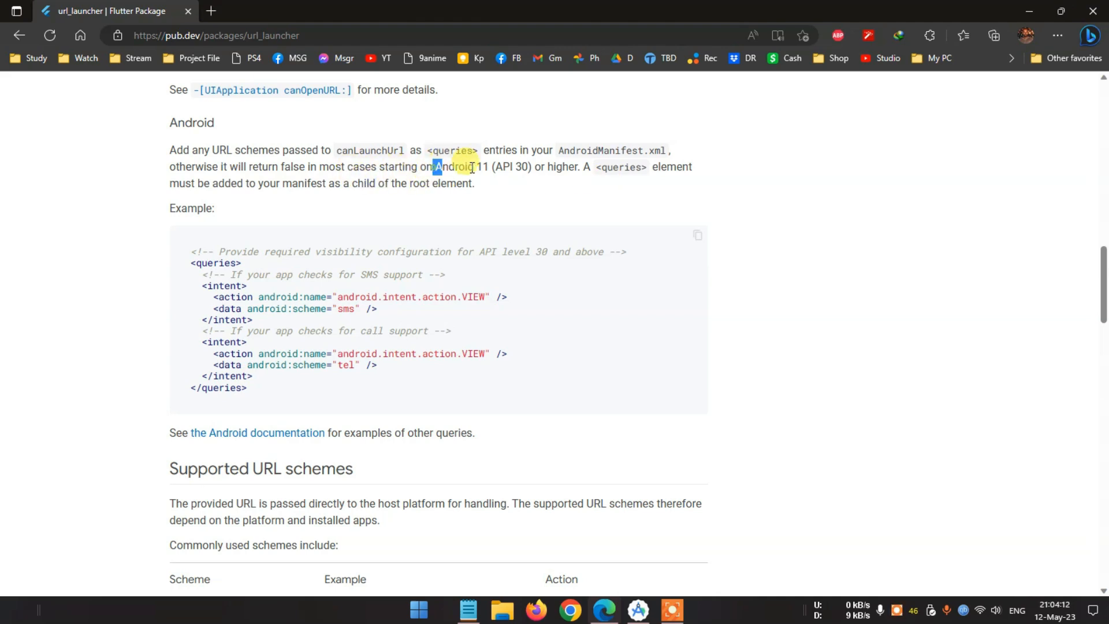
scroll("down", 3)
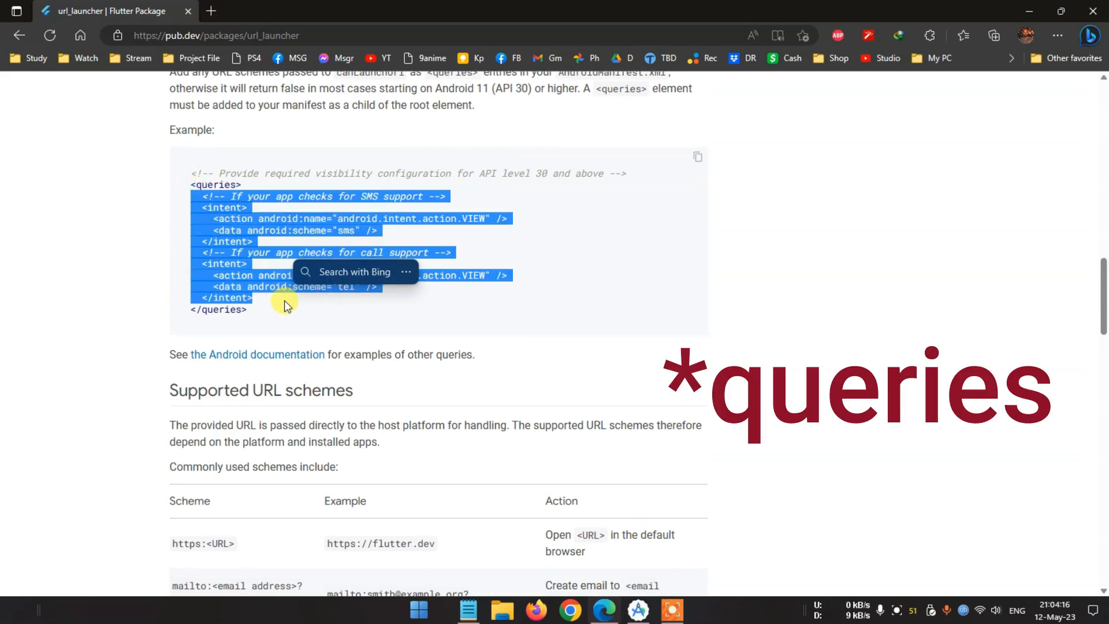
scroll("down", 3)
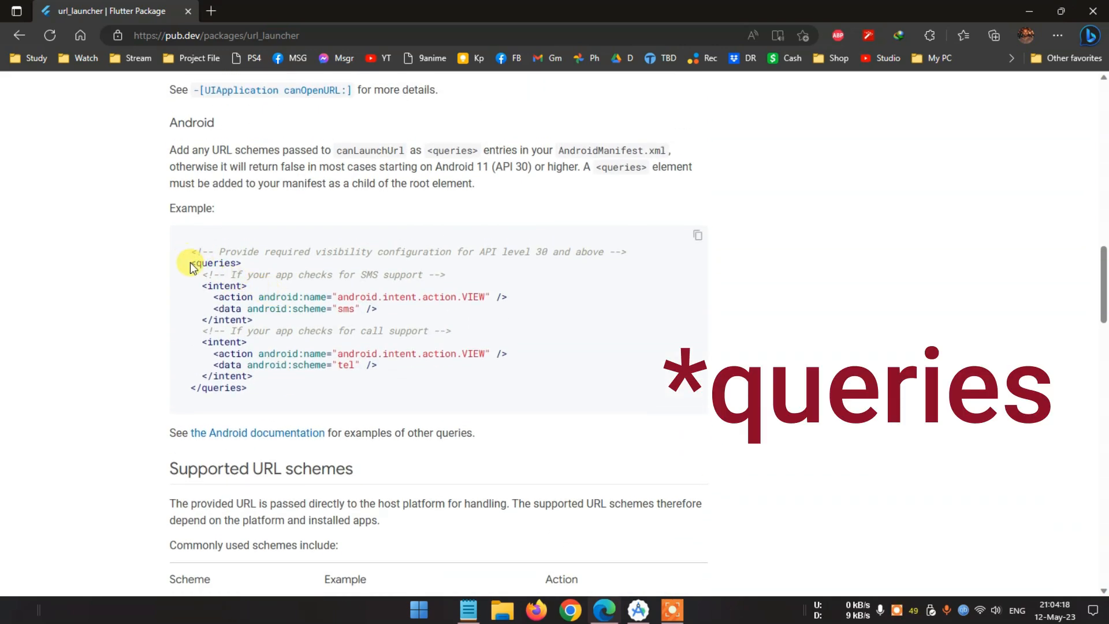
left_click_drag(191, 251, 424, 394)
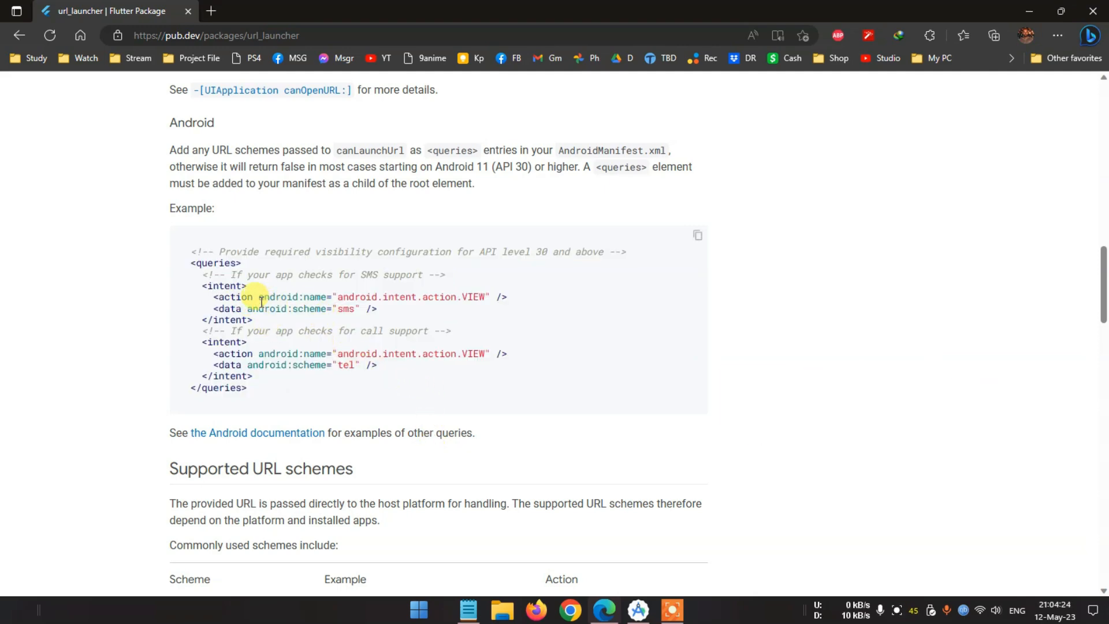
double_click(346, 308)
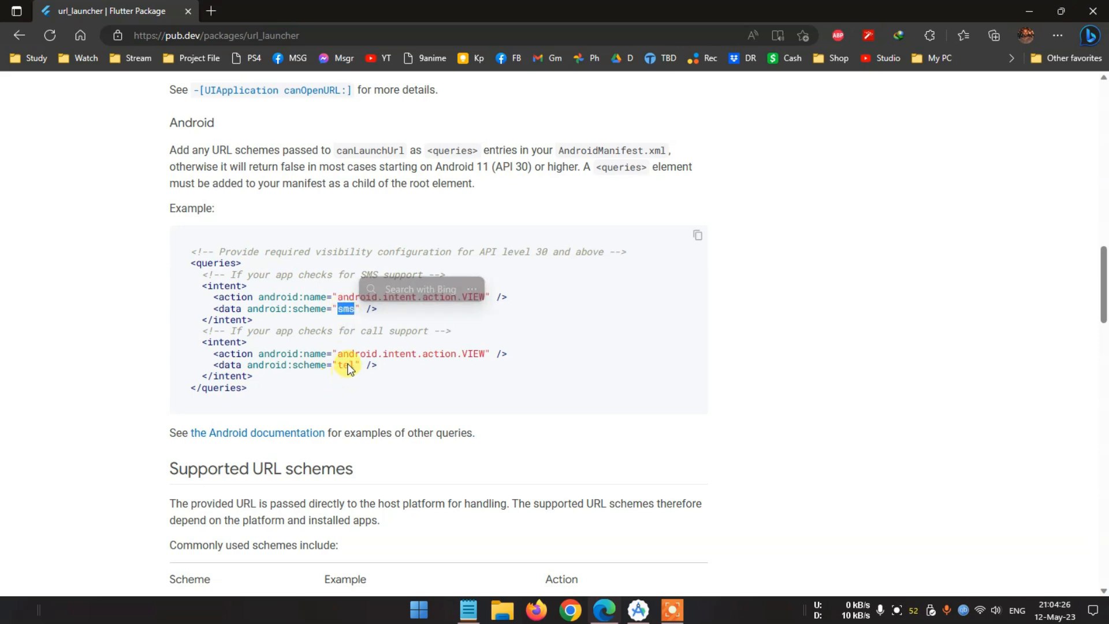
double_click(346, 364)
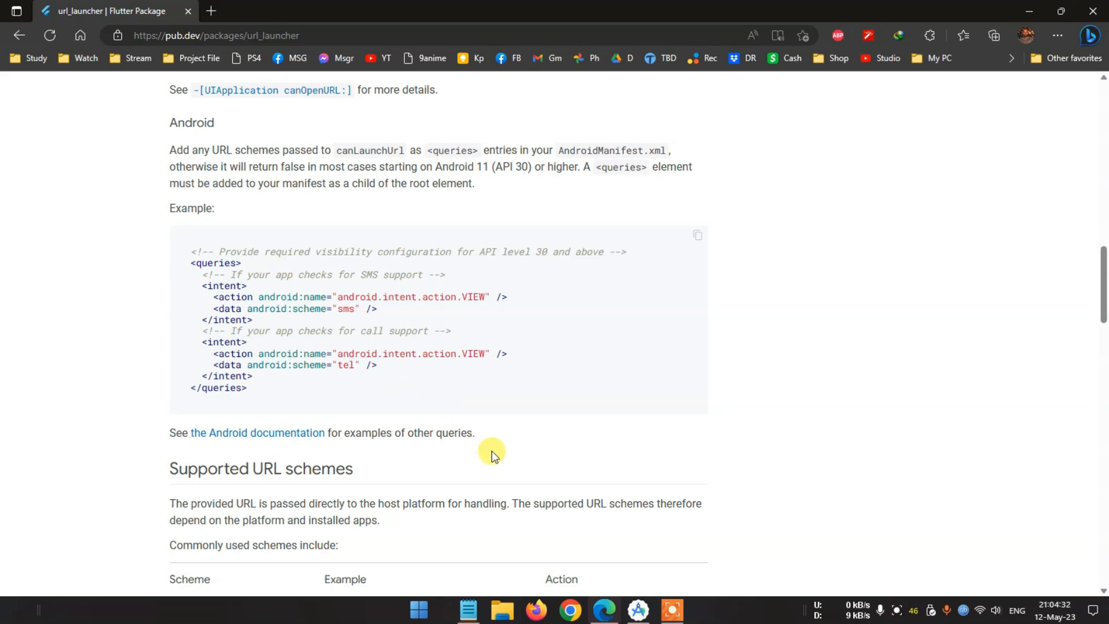
mouse_move(416, 490)
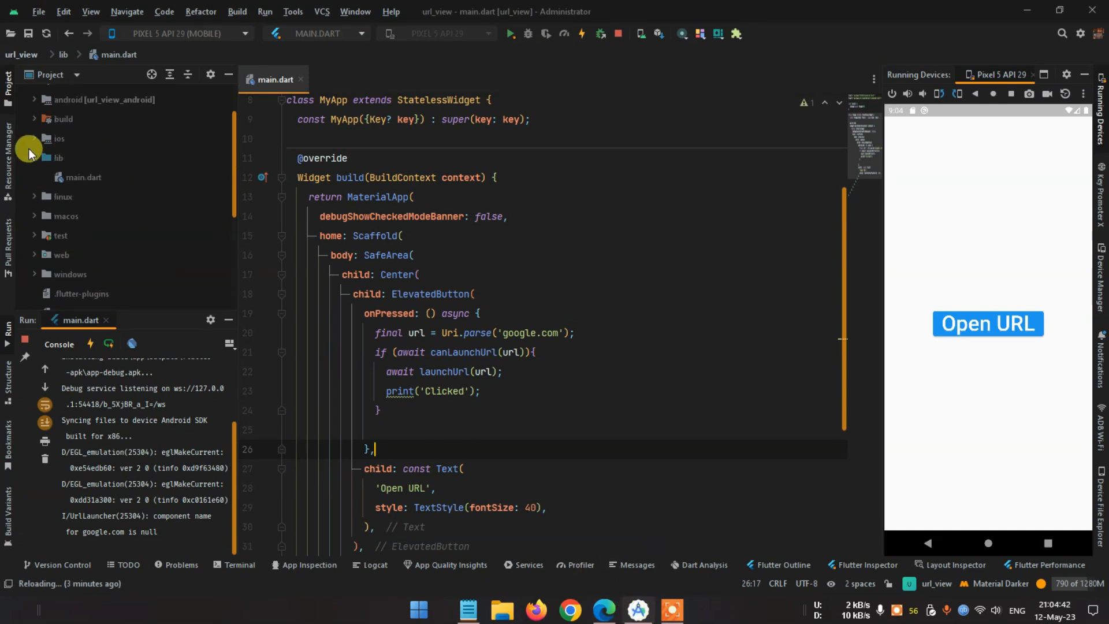
Open AndroidManifest.xml from android > app > src > main, showing http and https queries
left_click(34, 98)
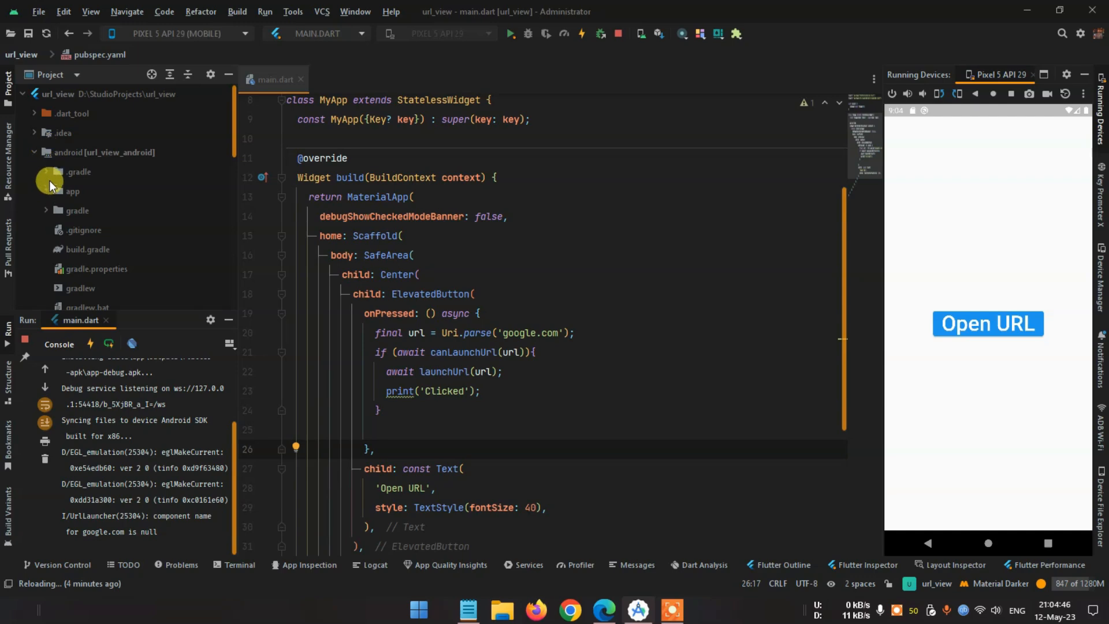
left_click(71, 192)
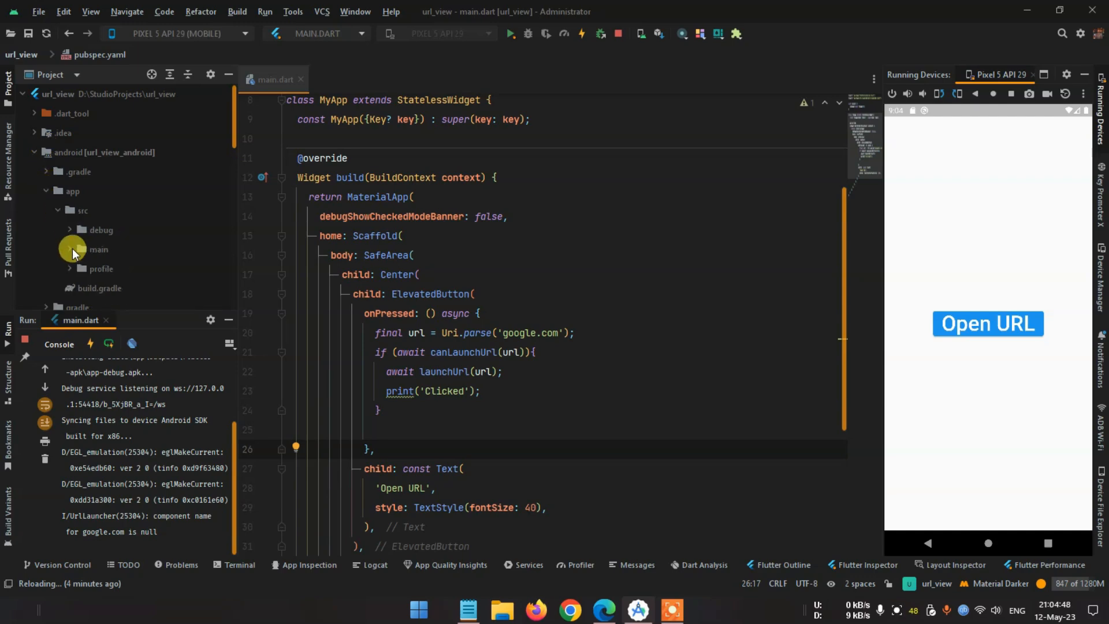
left_click(97, 249)
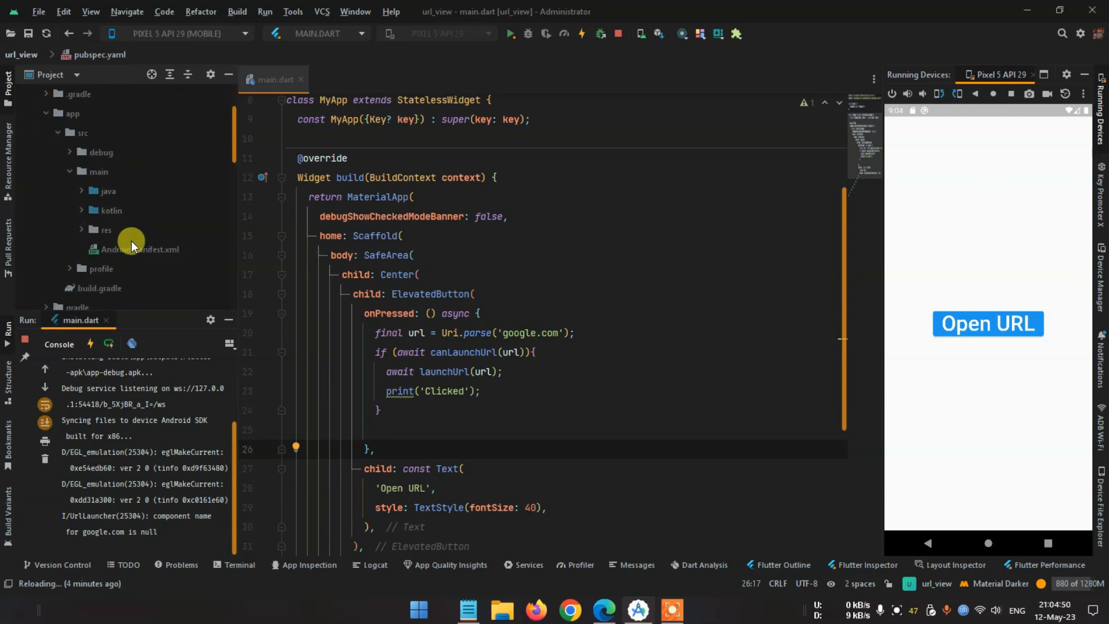
double_click(141, 249)
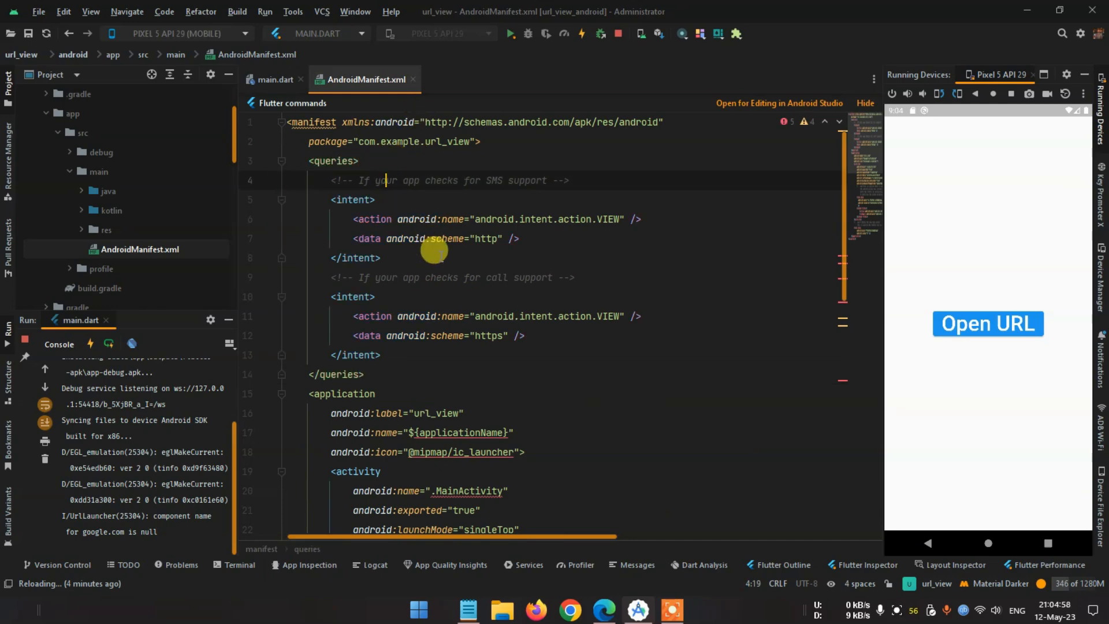
Check the manifest's http scheme entry and switch back to main.dart after relaunching the app
left_click(487, 239)
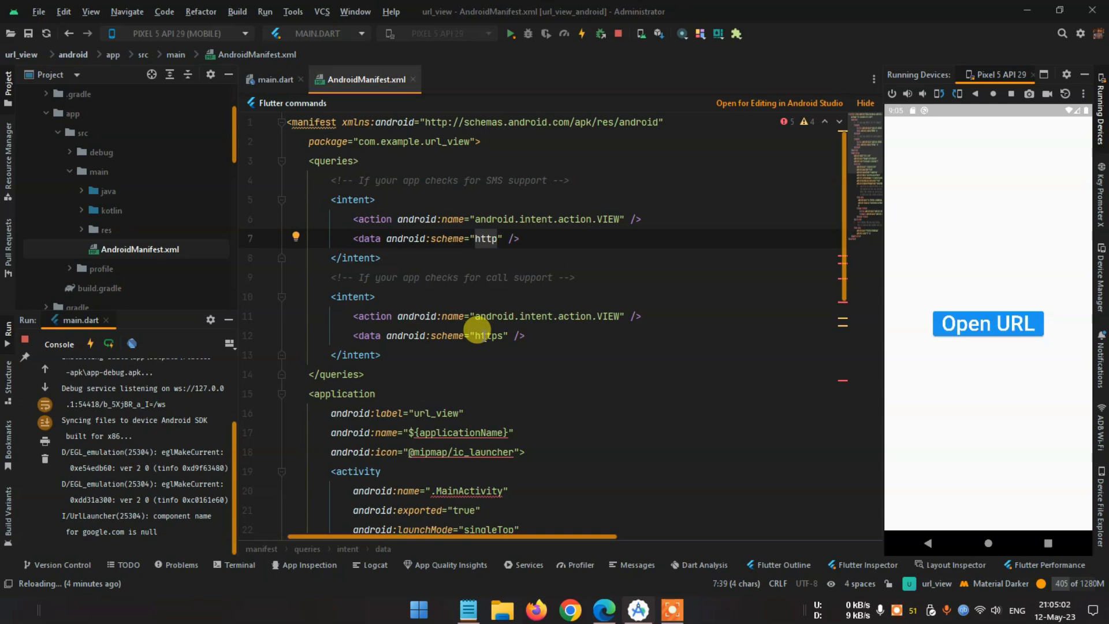
mouse_move(498, 296)
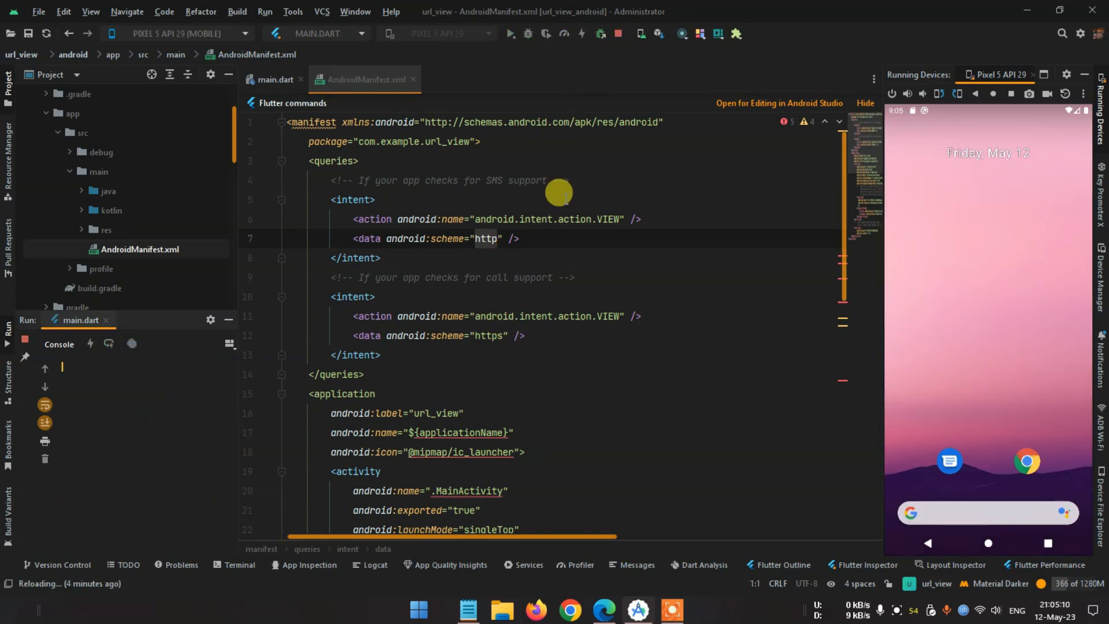
left_click(275, 79)
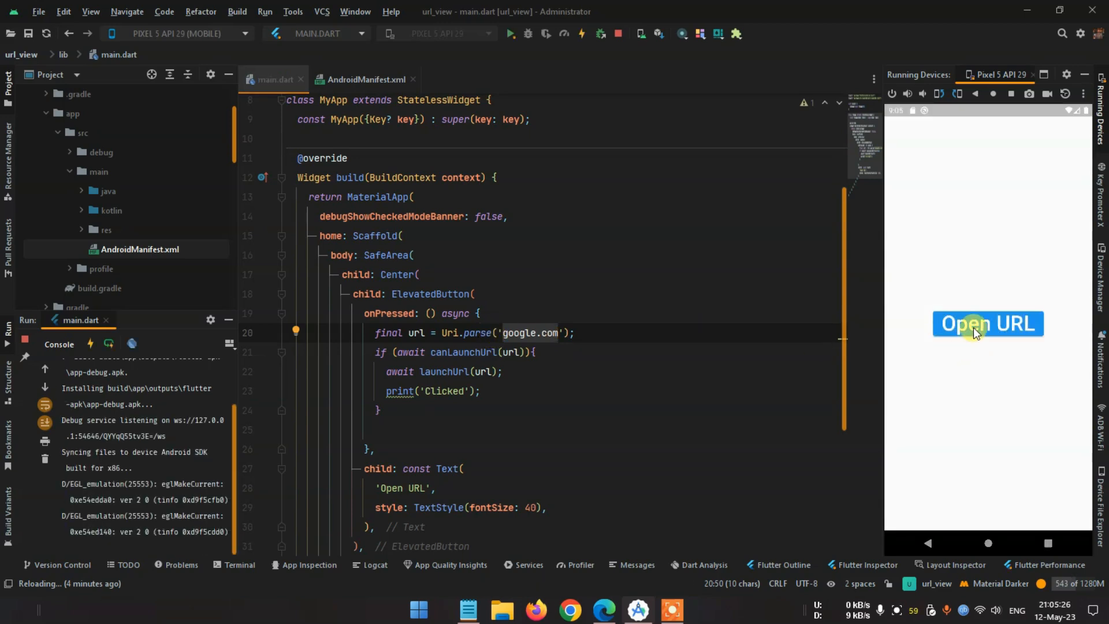
left_click(987, 324)
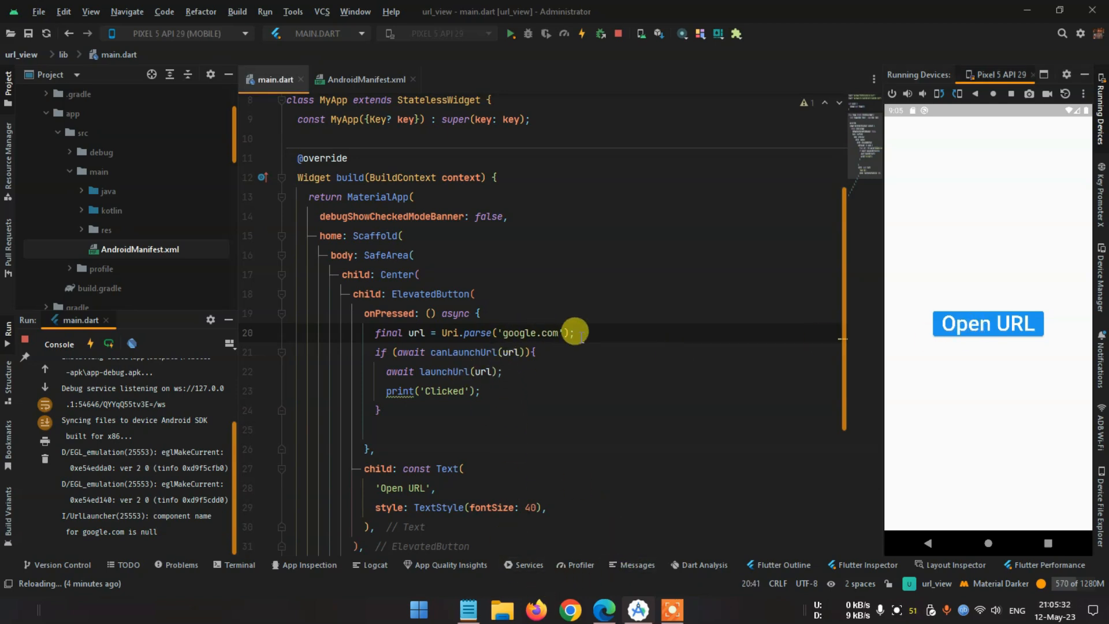
type("https://")
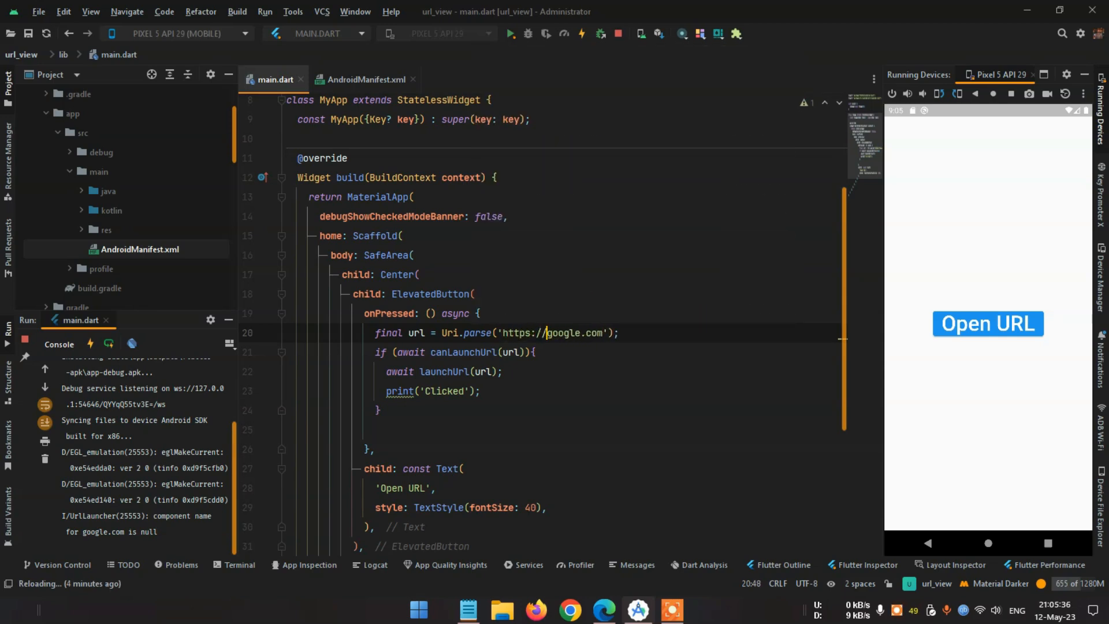
left_click(513, 34)
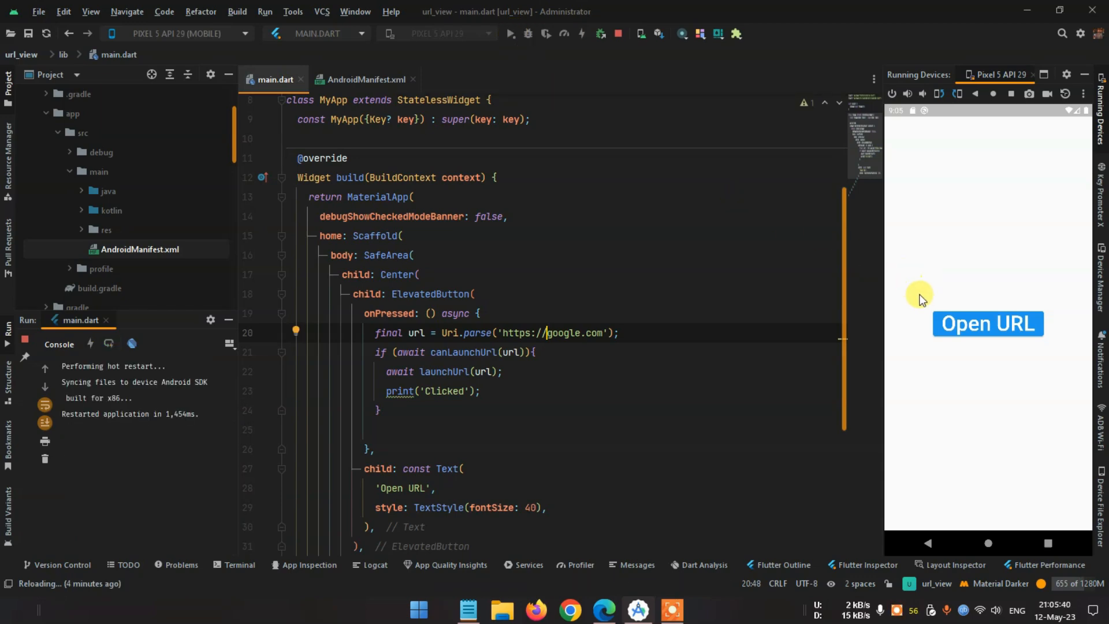
left_click(987, 323)
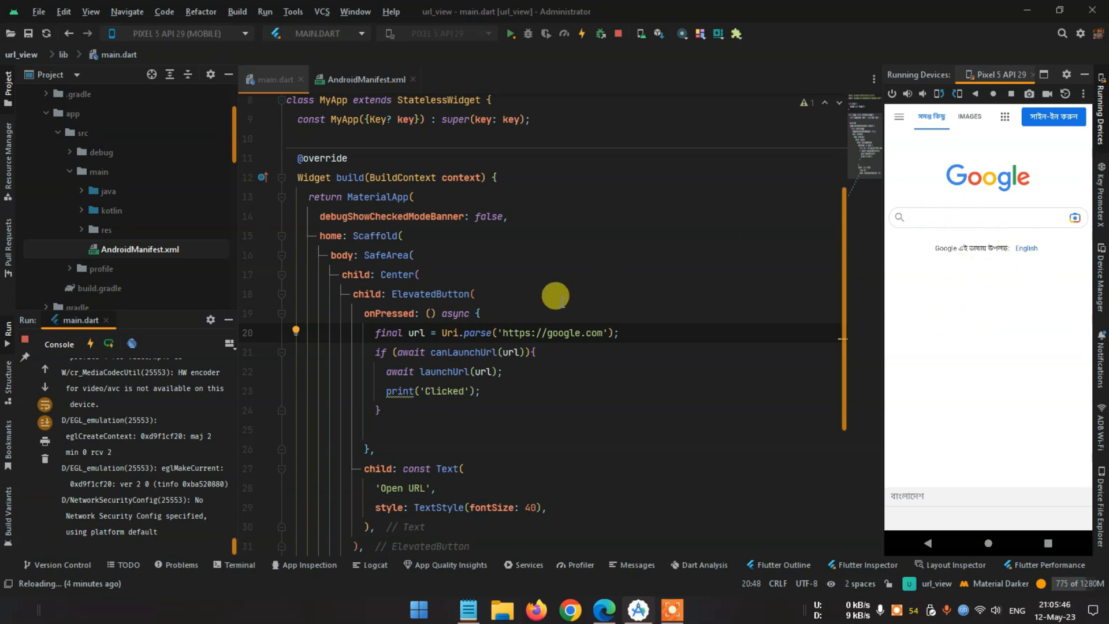
Scroll the Project panel and bring up the url_launcher Android queries example in Edge
scroll("down", 3)
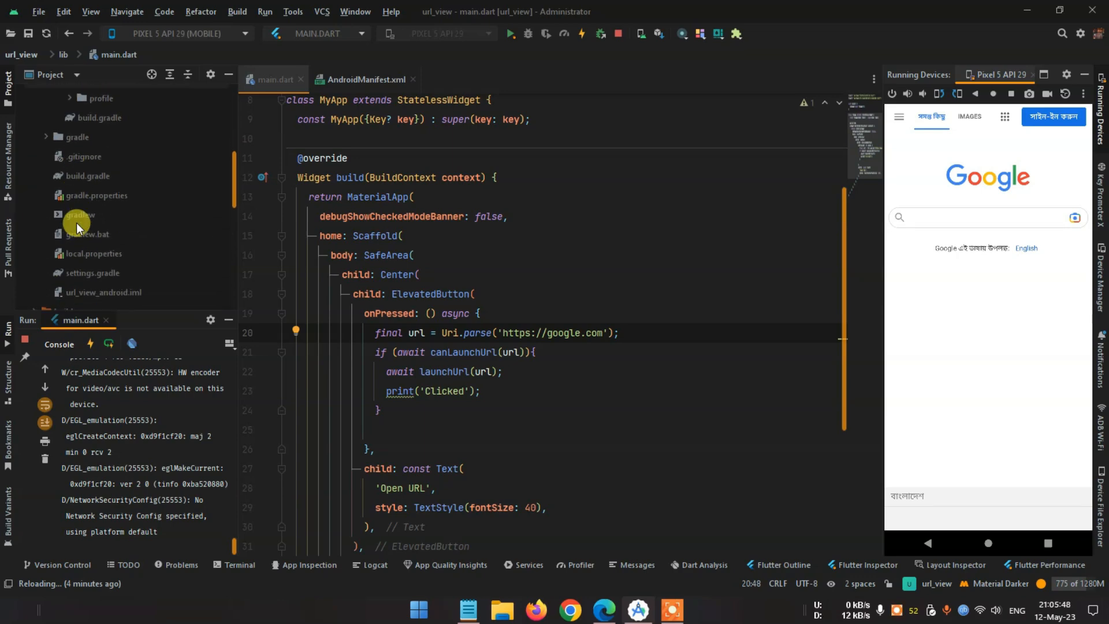
left_click(360, 79)
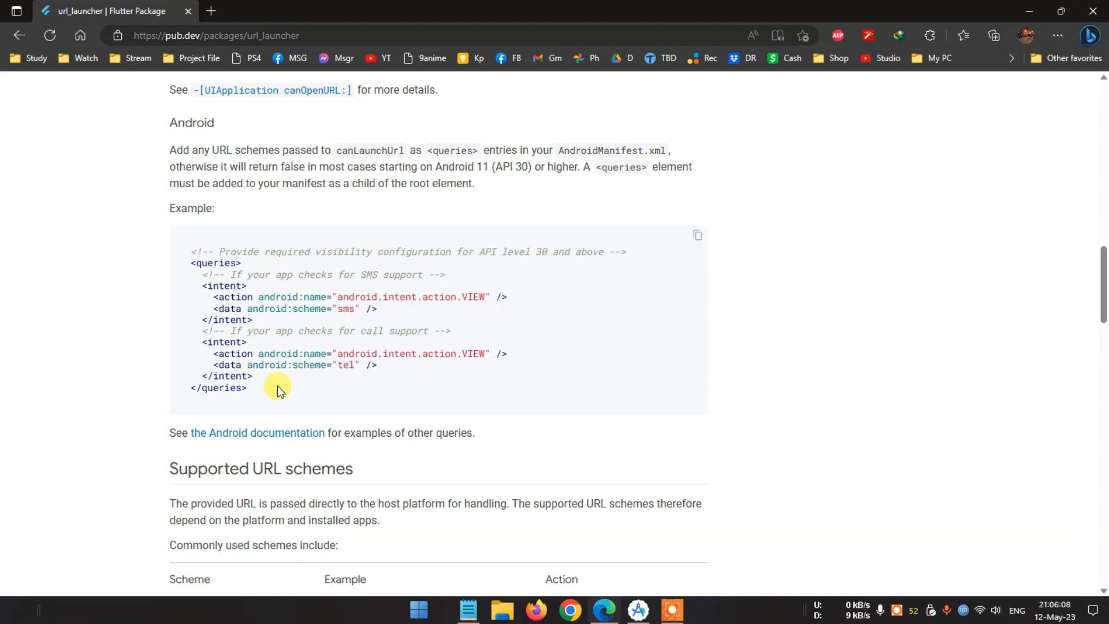
Return to the AndroidManifest.xml in Android Studio and open Google Images in the emulator browser
double_click(347, 365)
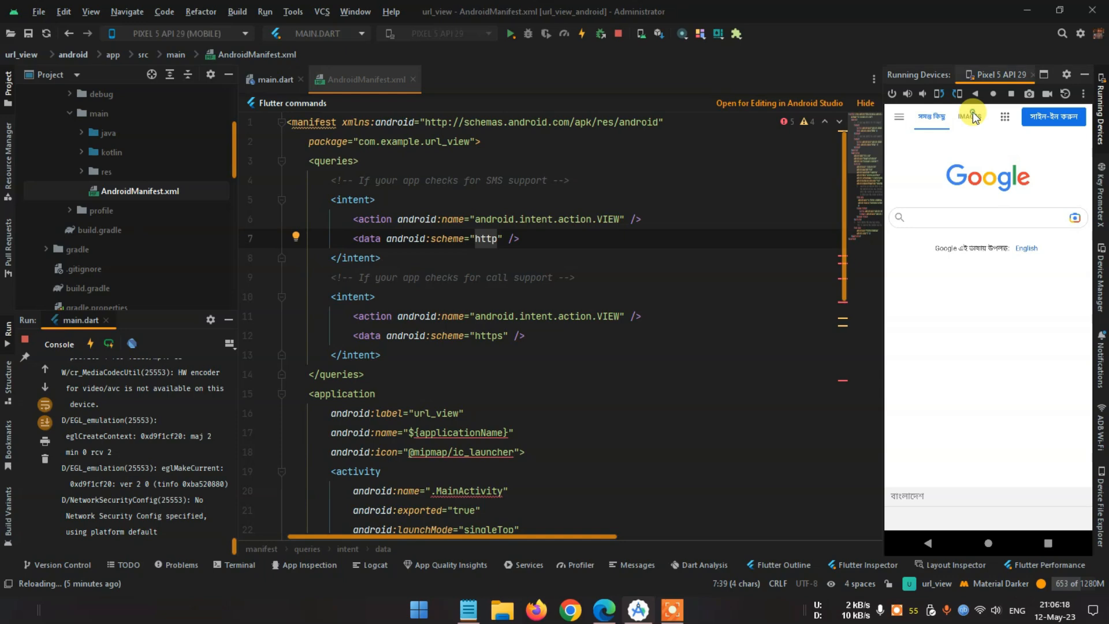
left_click(970, 117)
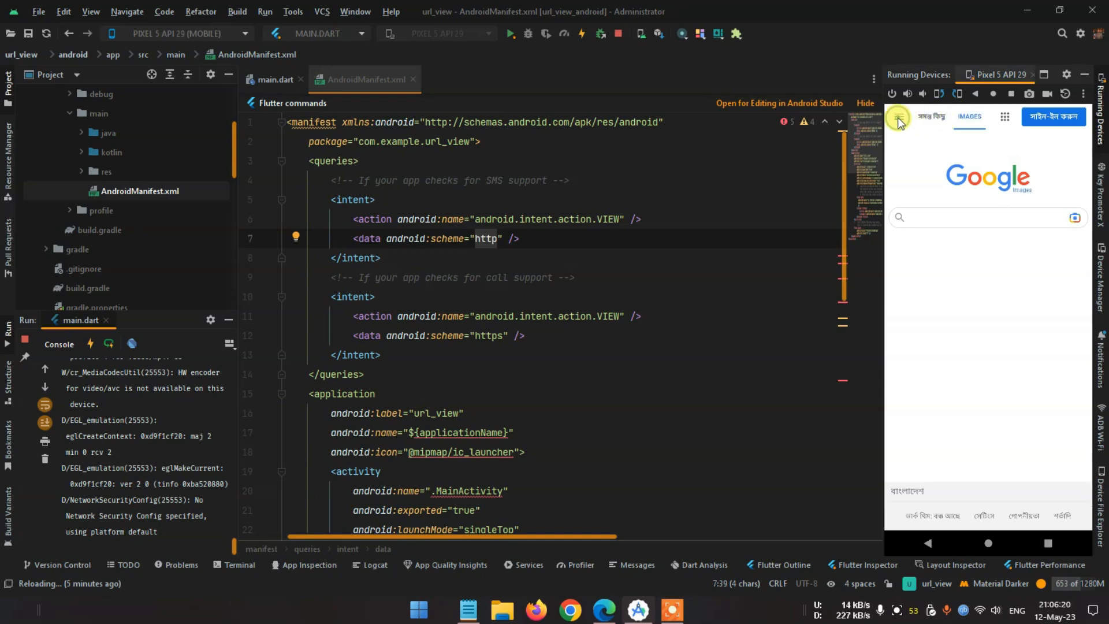